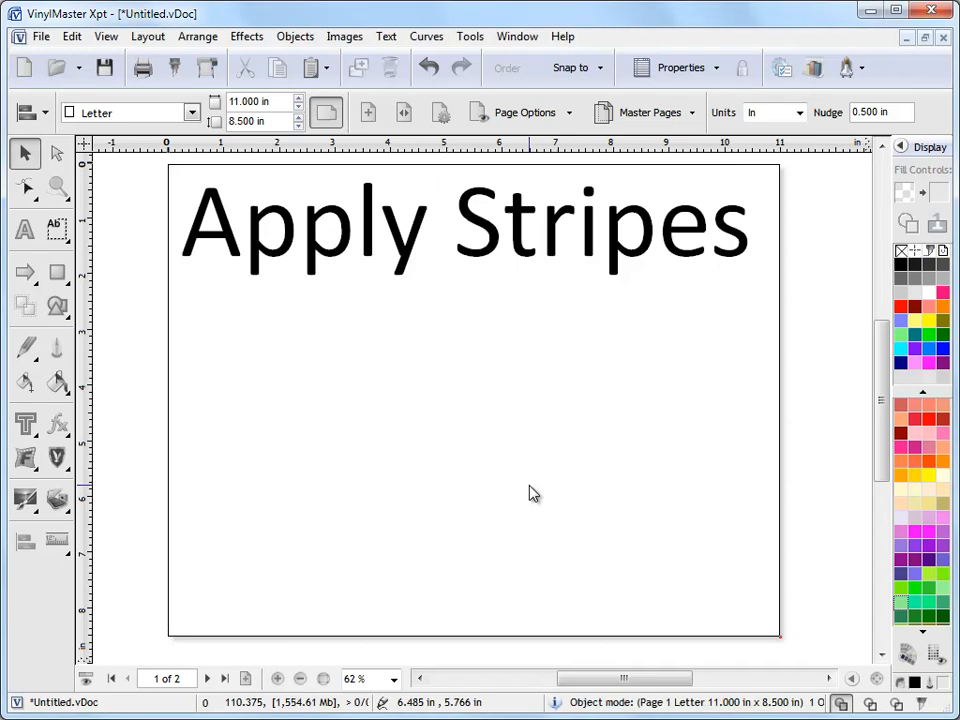
mouse_move(536, 492)
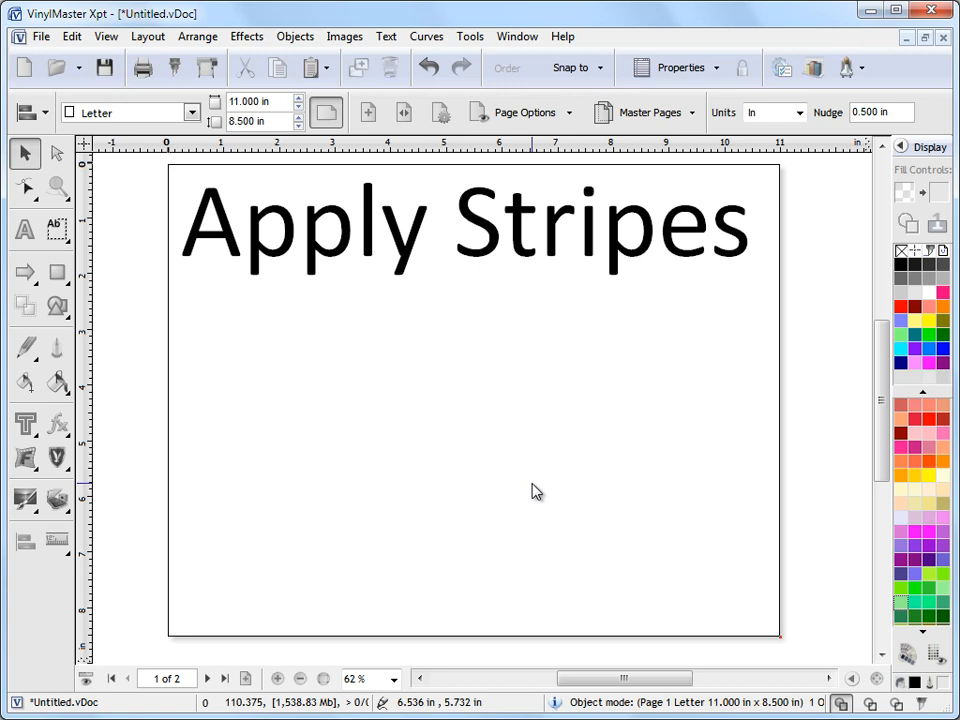
mouse_move(540, 488)
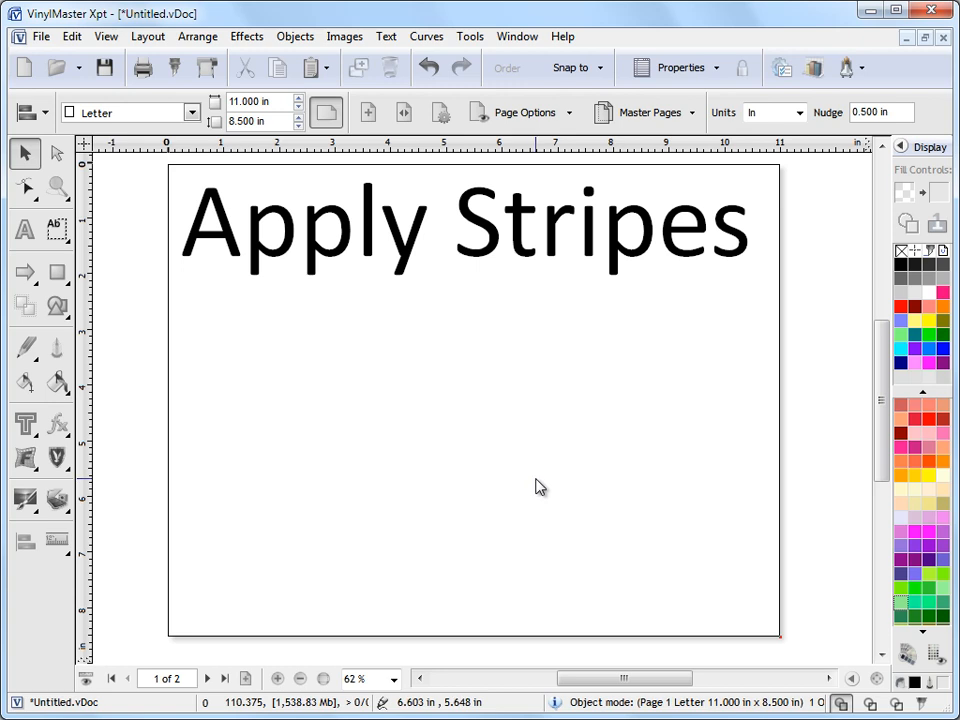
Switch from the Apply Stripes title page to the blank page 2 of 2
click(204, 678)
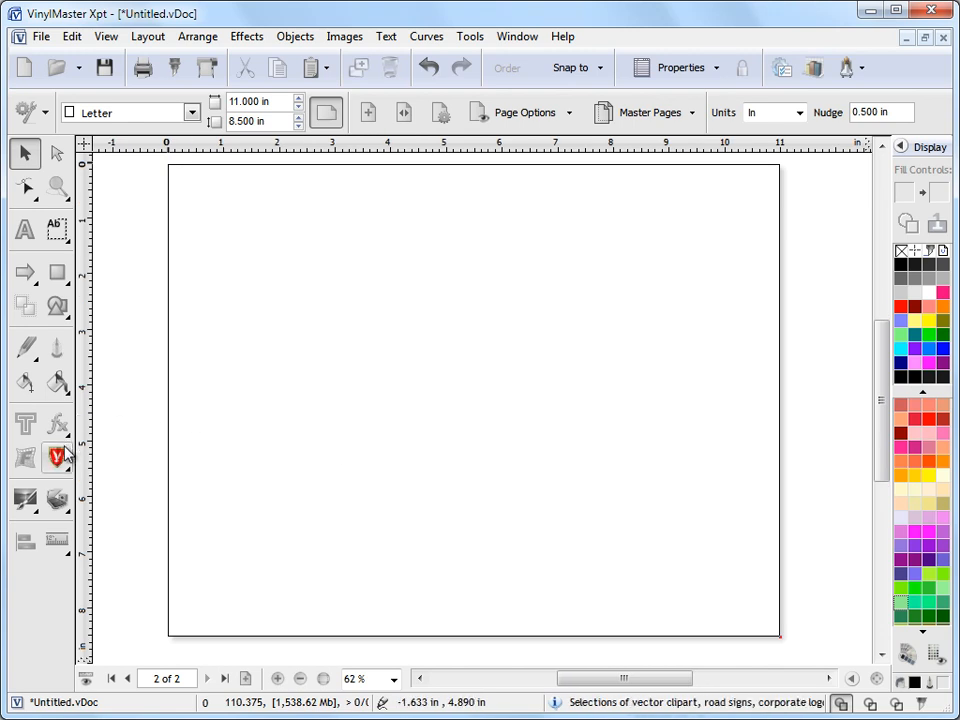
Insert the elephant silhouette from the Clipart Library onto the page
click(56, 456)
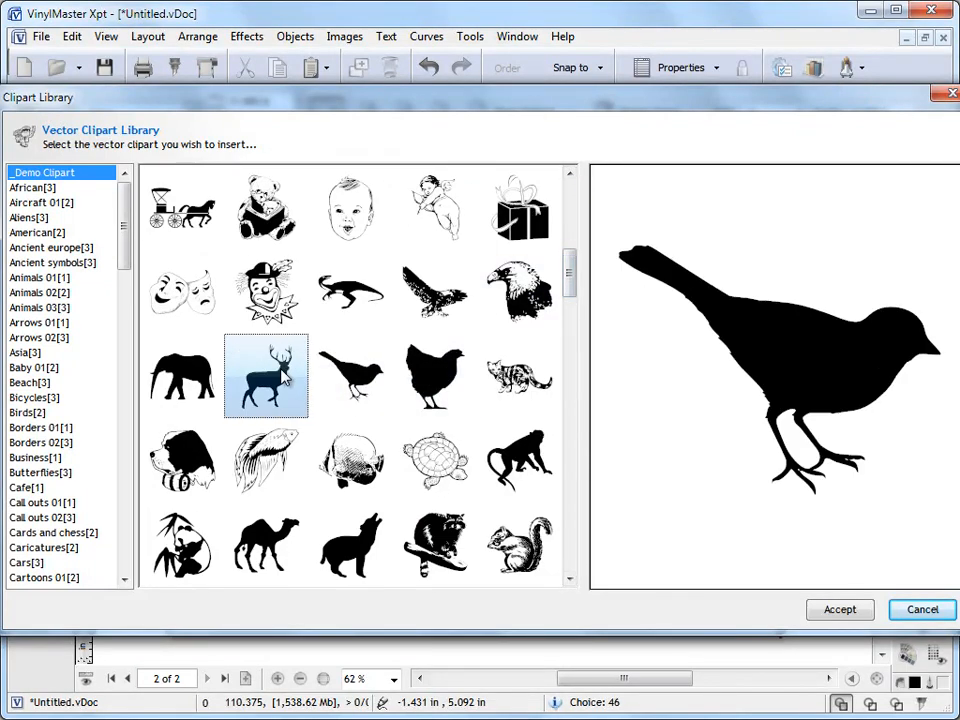
click(520, 376)
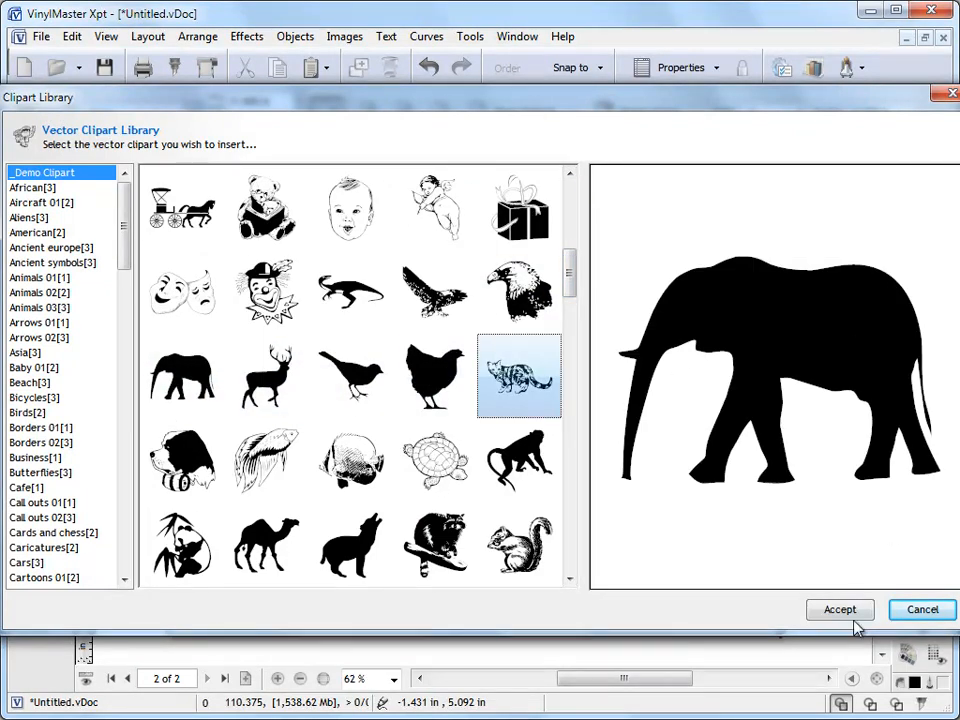
click(840, 608)
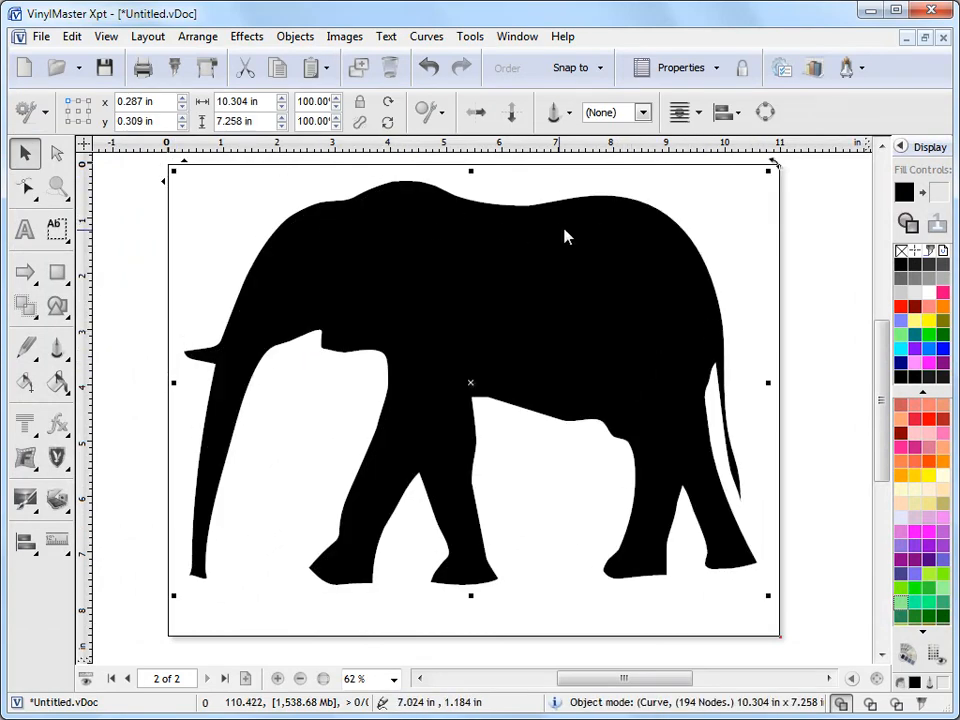
mouse_move(416, 442)
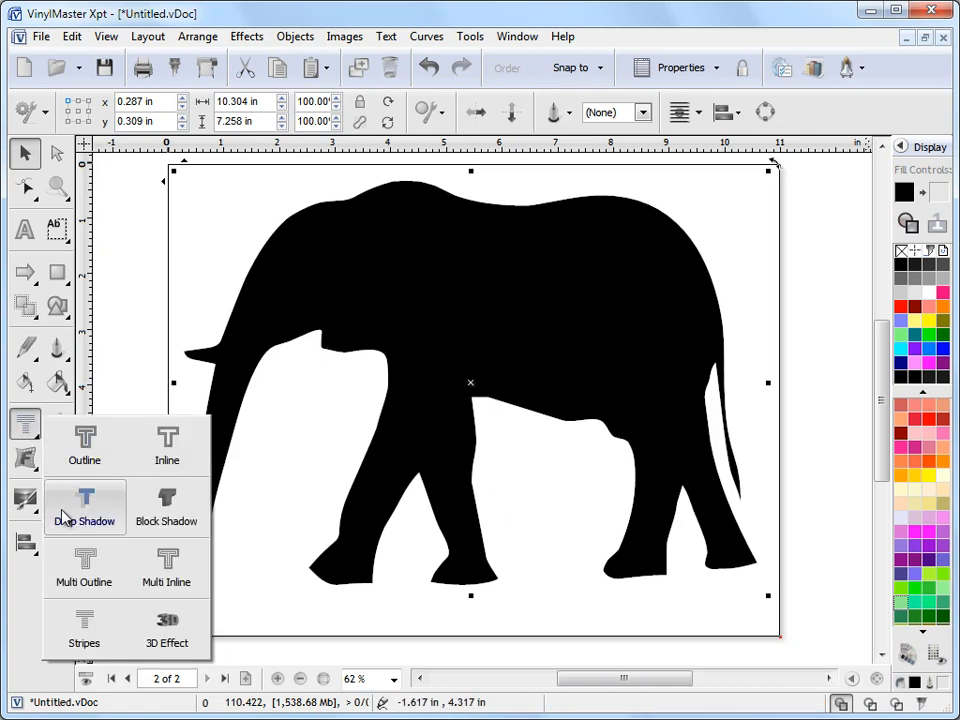
mouse_move(84, 624)
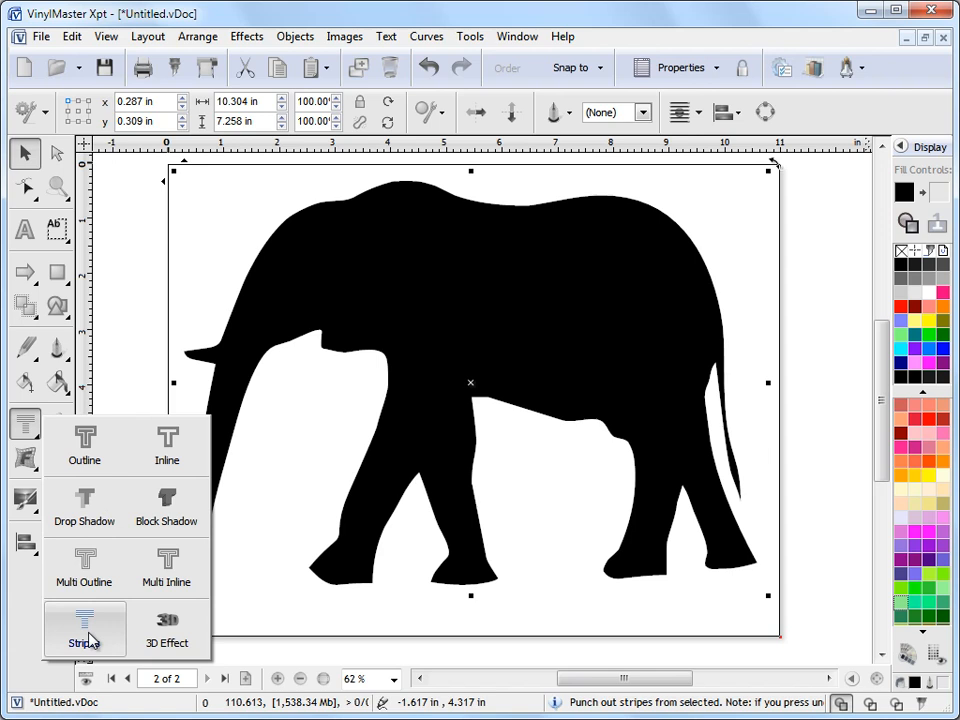
Start the Stripes effect on the elephant and preview 20 horizontal stripes
click(84, 624)
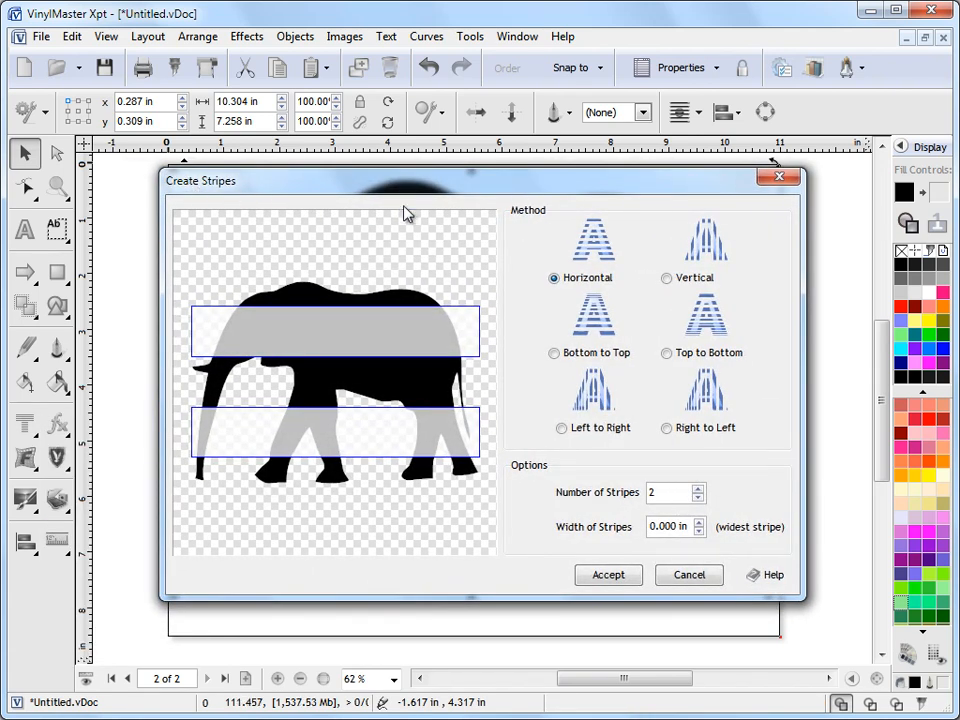
mouse_move(388, 320)
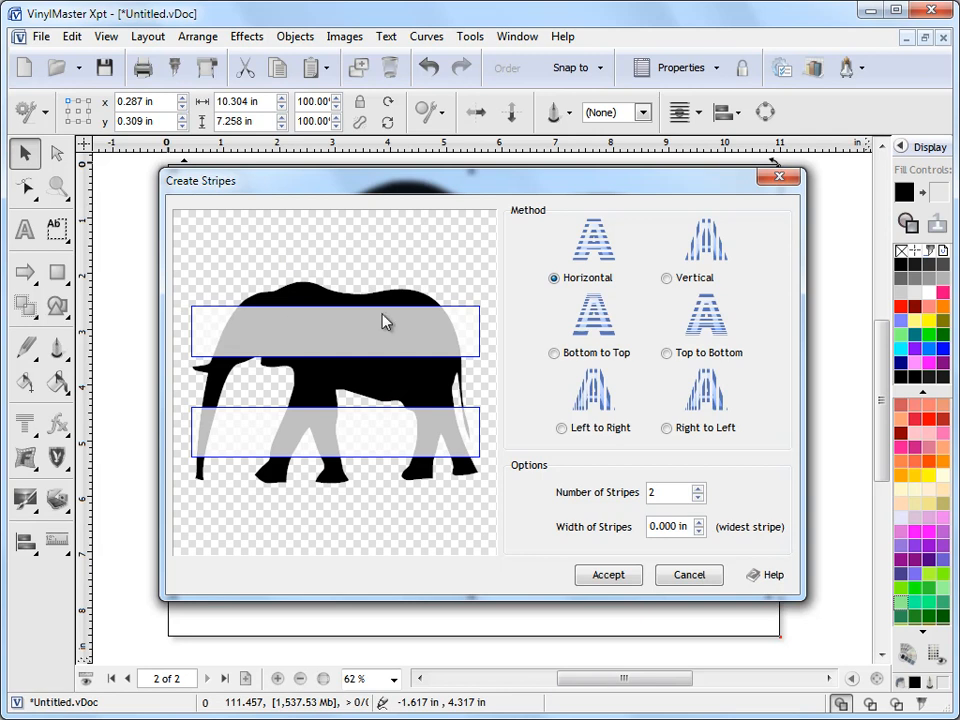
mouse_move(604, 250)
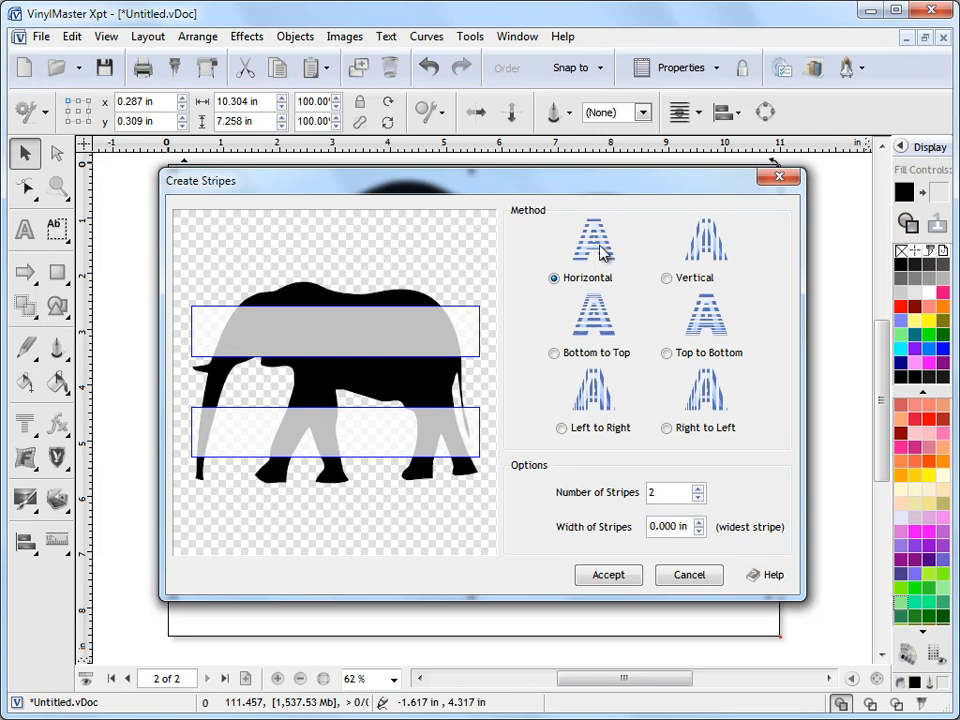
mouse_move(684, 420)
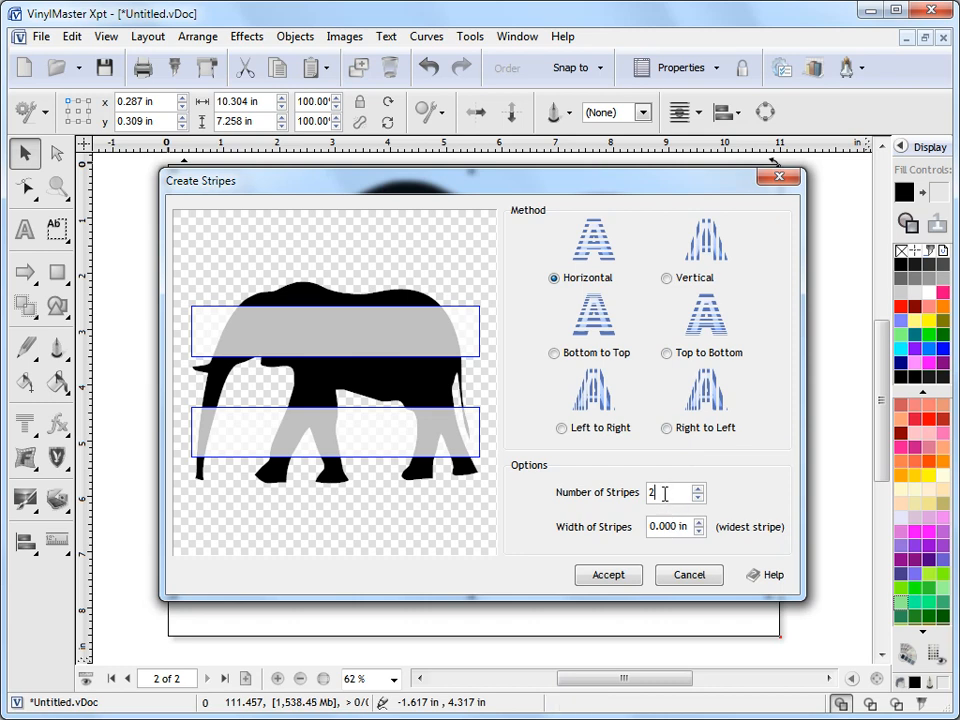
text(0)
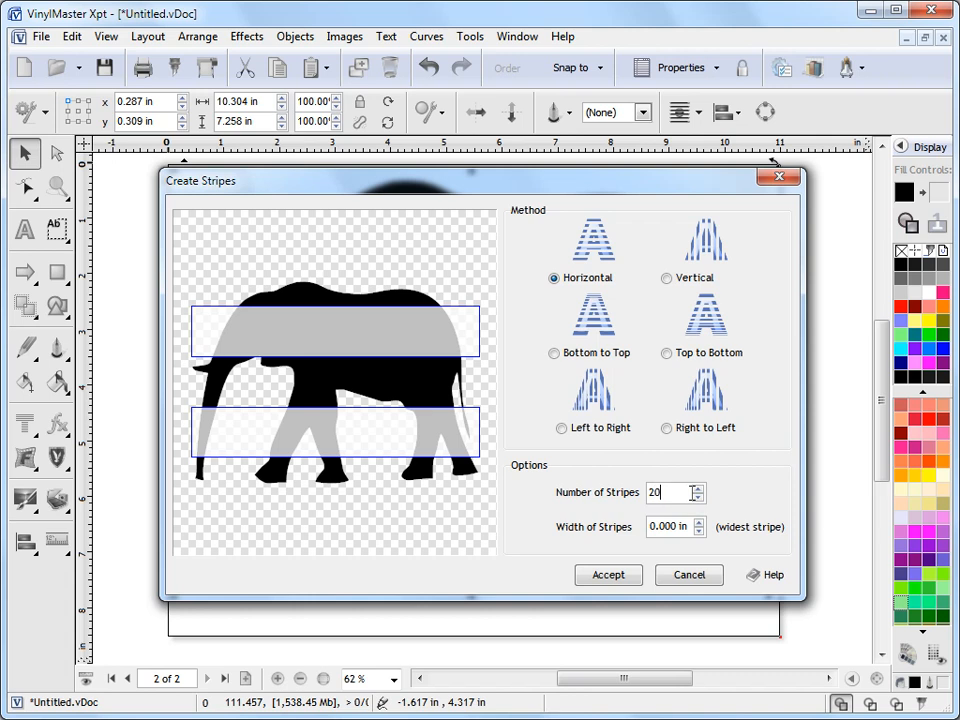
click(608, 576)
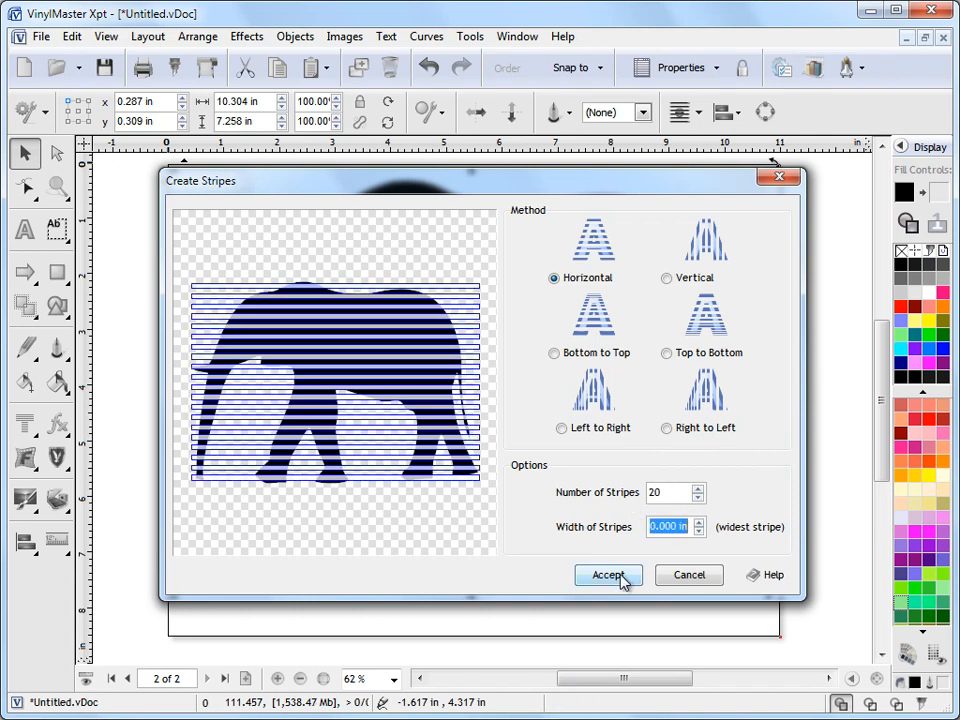
Apply the 20 stripes, inspect them in outline view, then undo the stripe cut
click(608, 576)
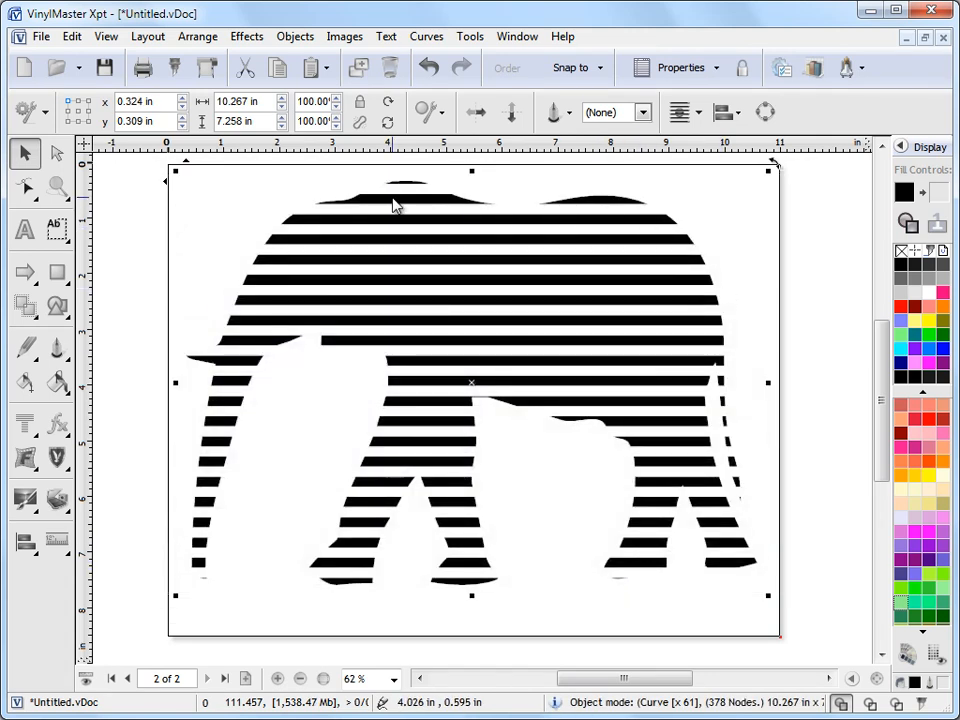
mouse_move(548, 502)
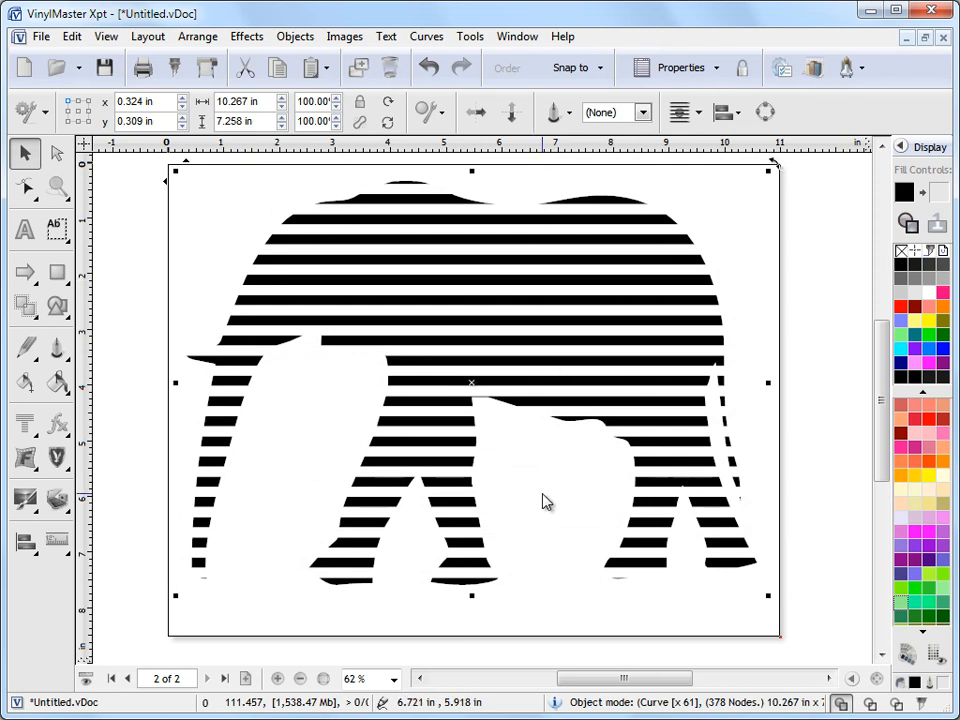
click(844, 704)
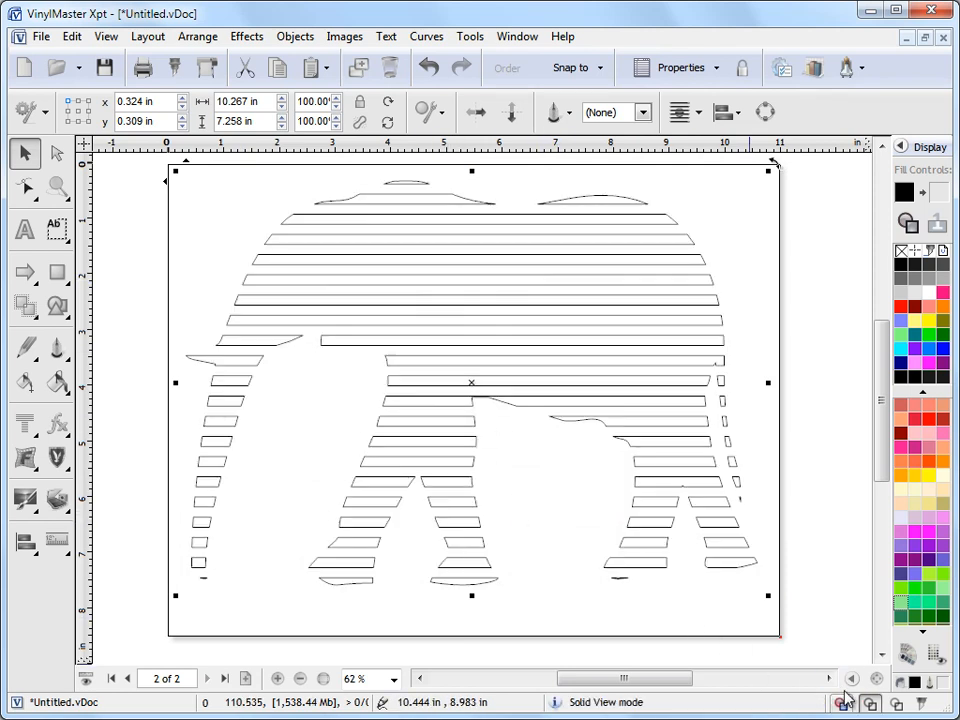
click(392, 504)
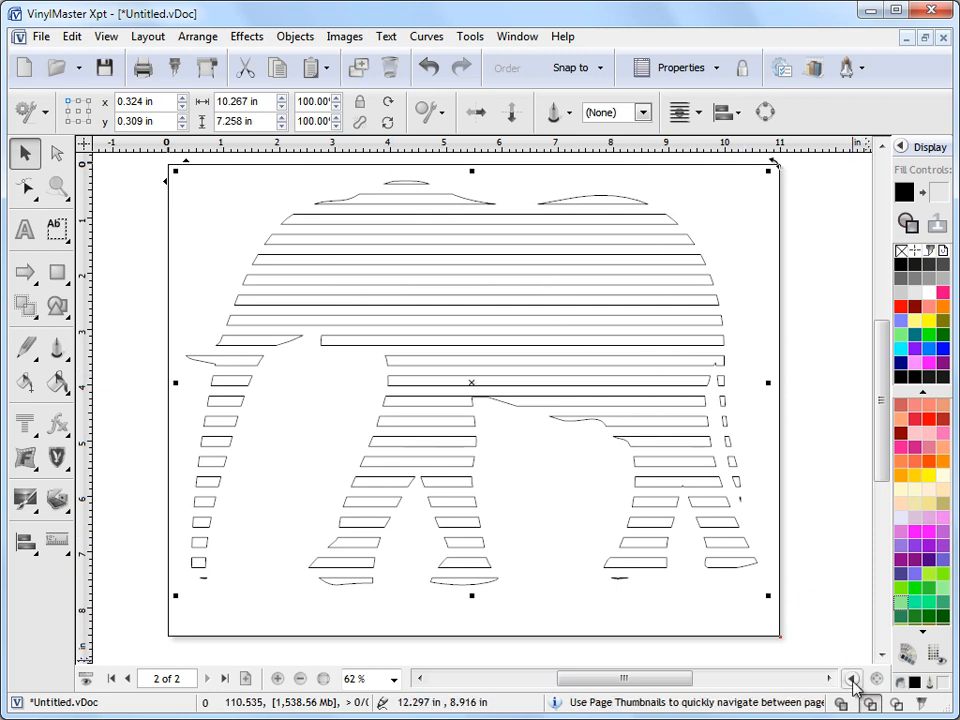
click(428, 68)
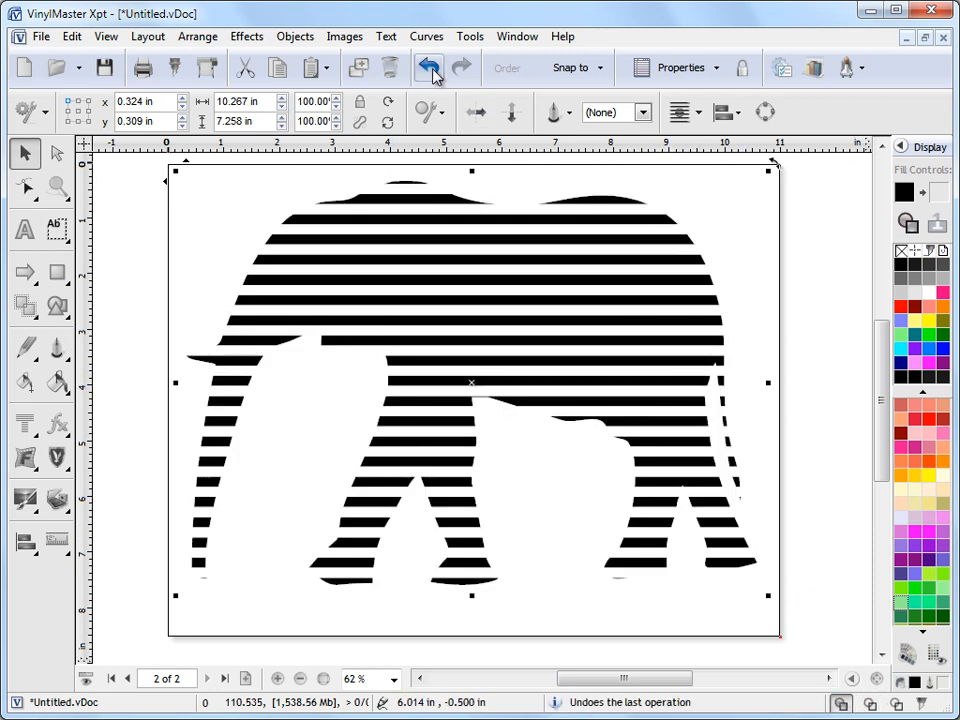
click(428, 68)
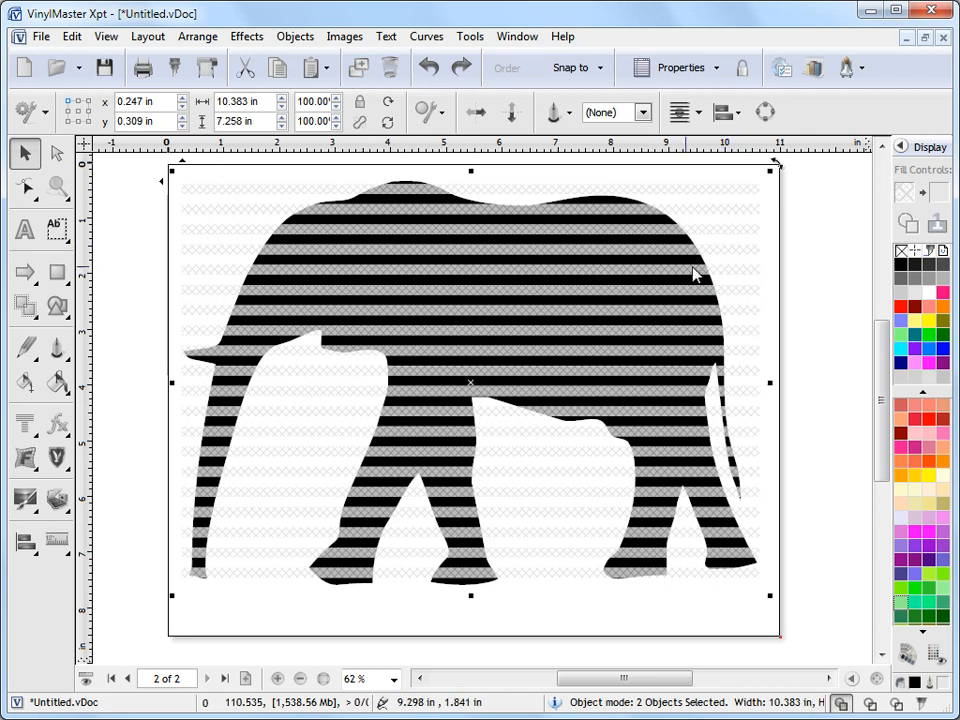
mouse_move(418, 380)
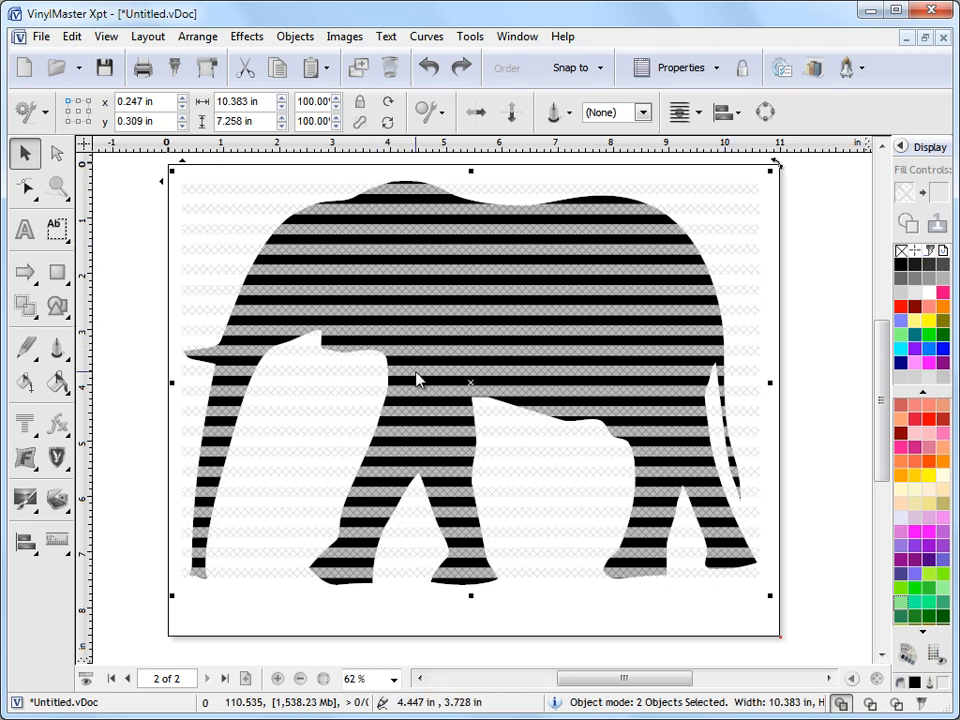
mouse_move(412, 312)
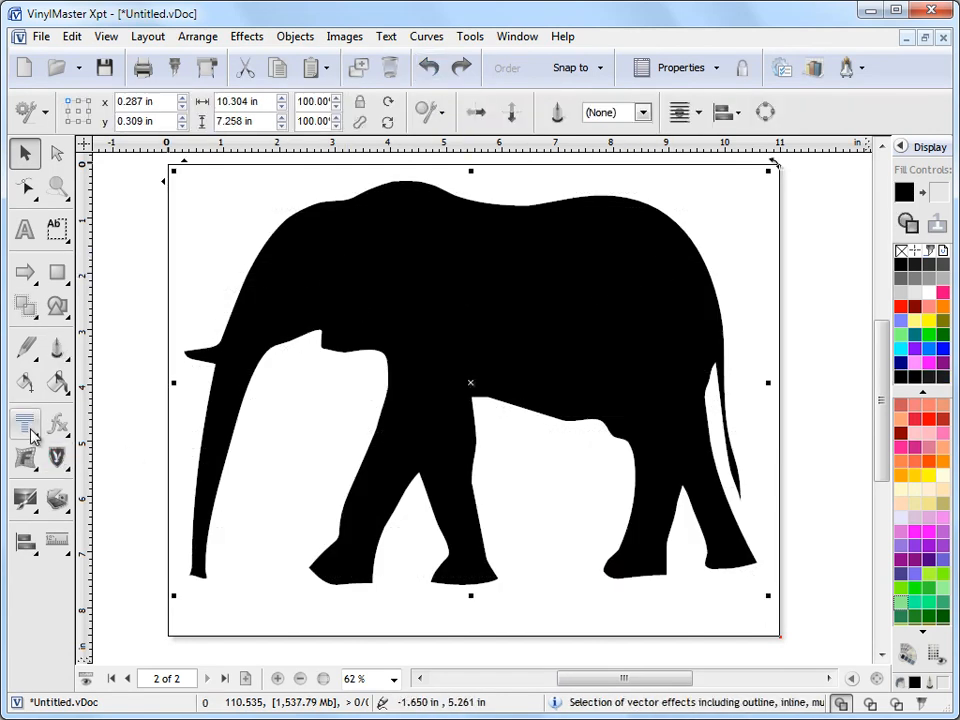
Re-cut the elephant into 26 bottom-to-top graduated stripes, 0.200 in wide
click(24, 424)
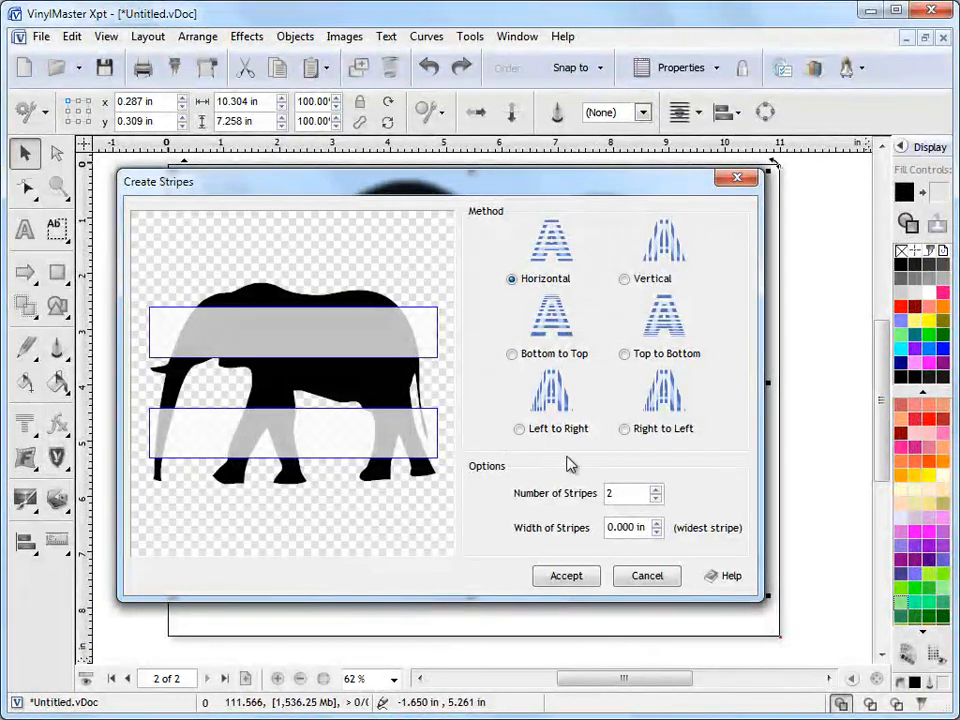
click(624, 492)
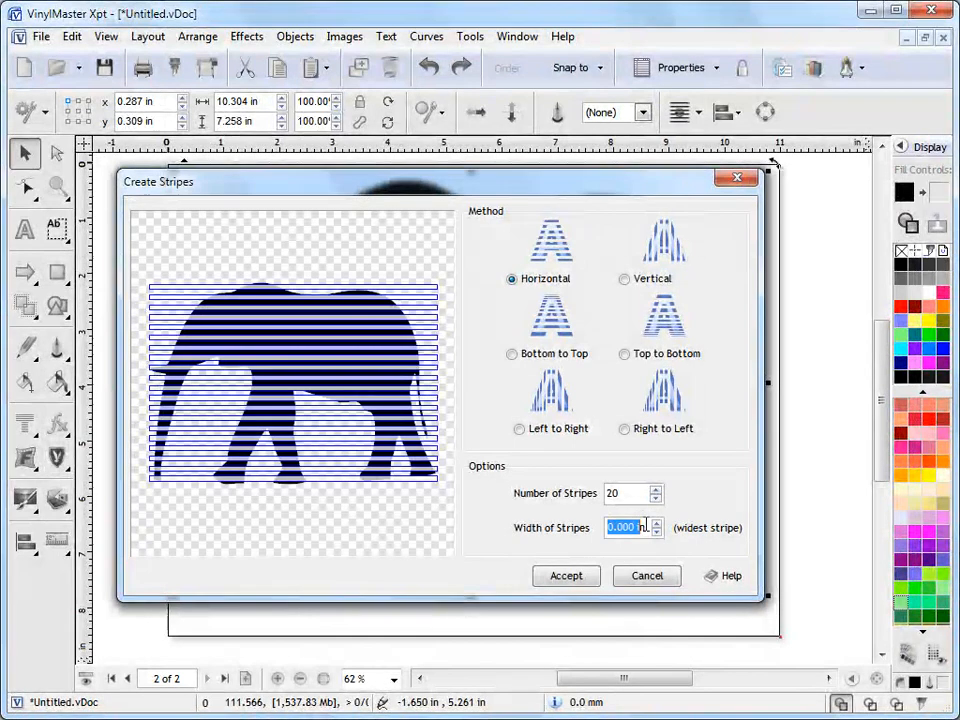
text(0.125)
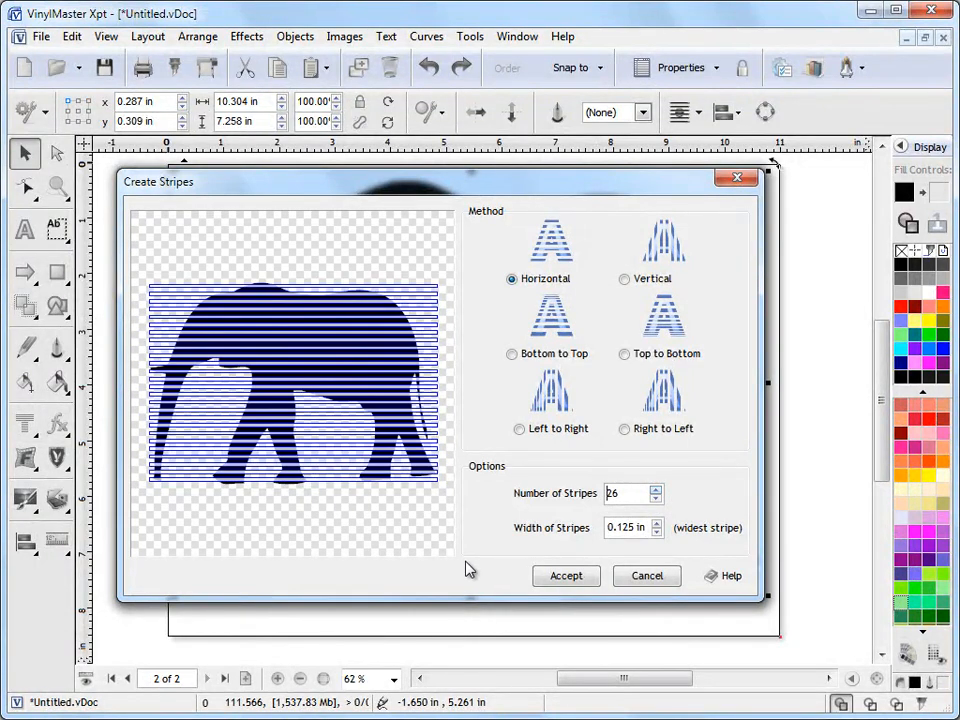
mouse_move(504, 364)
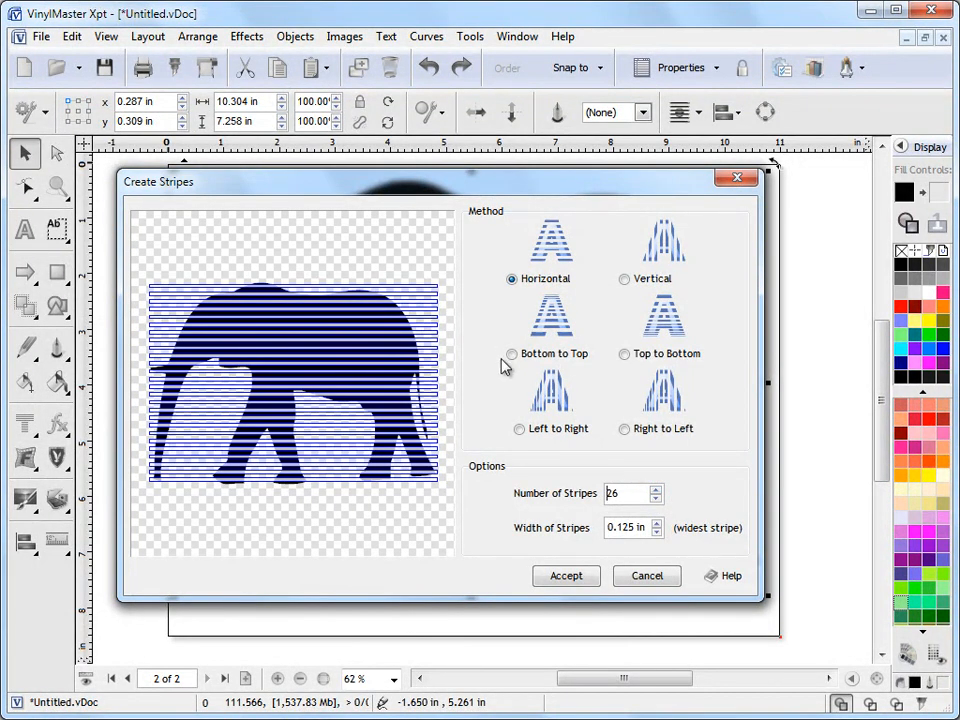
click(512, 354)
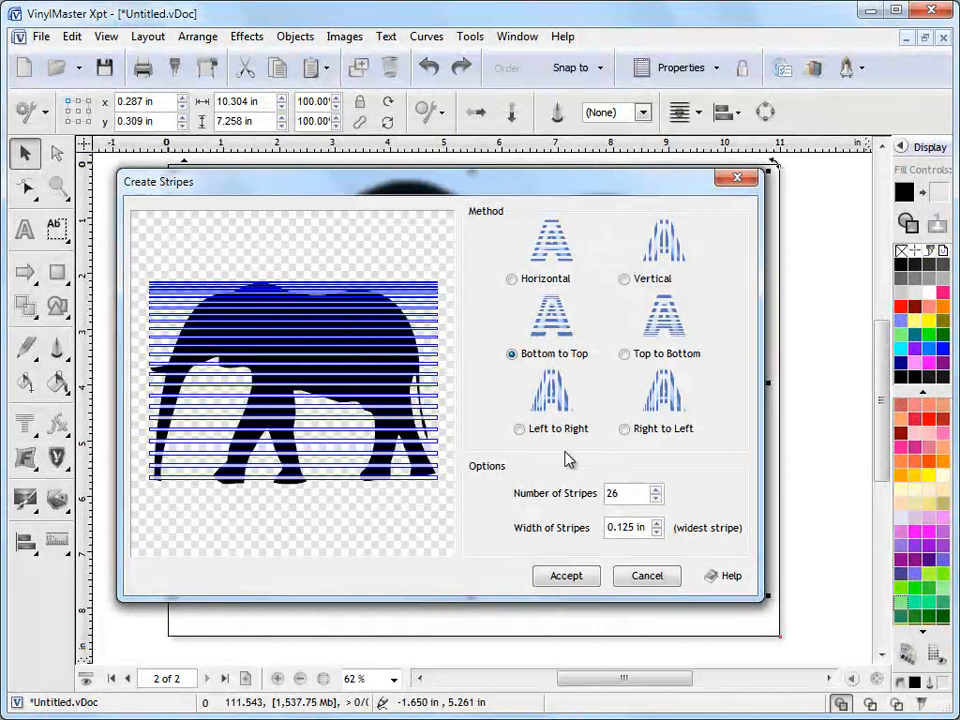
mouse_move(600, 520)
text(0.200)
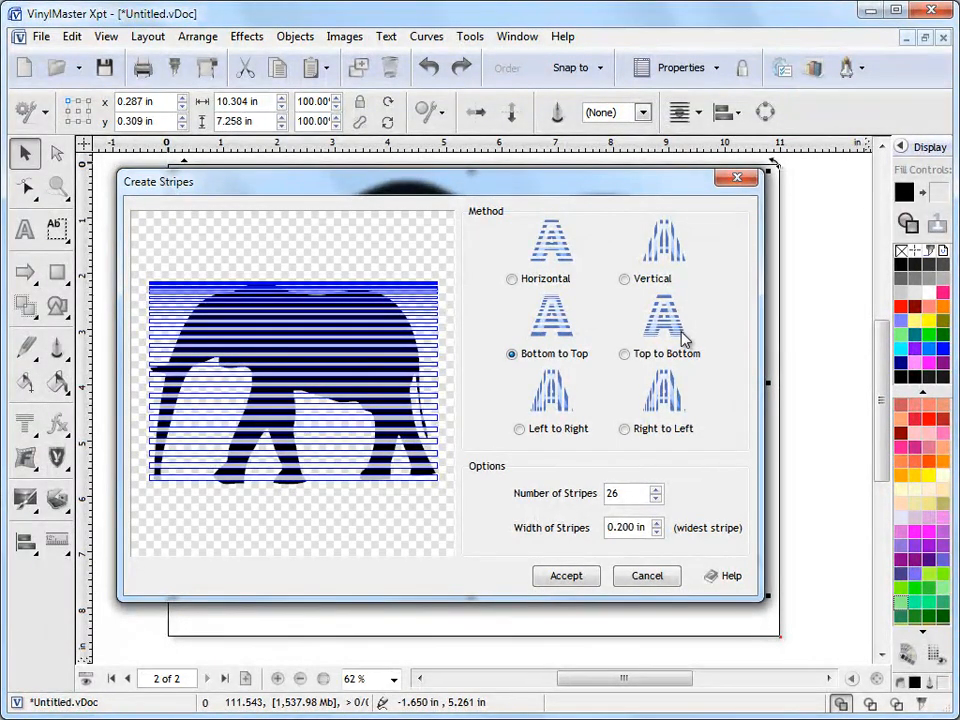
mouse_move(618, 356)
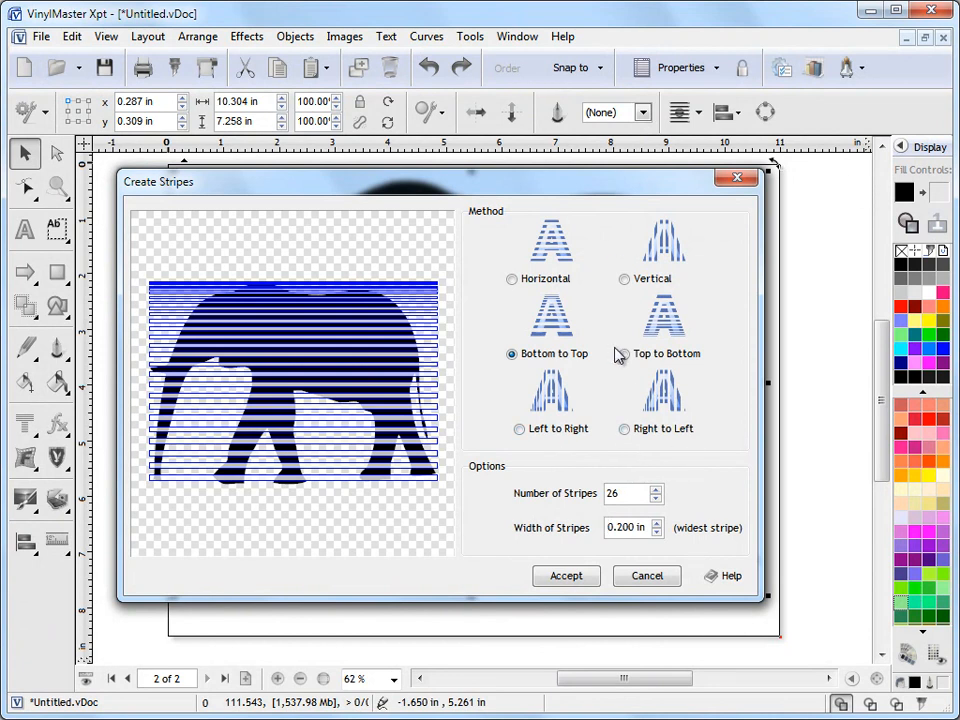
click(566, 576)
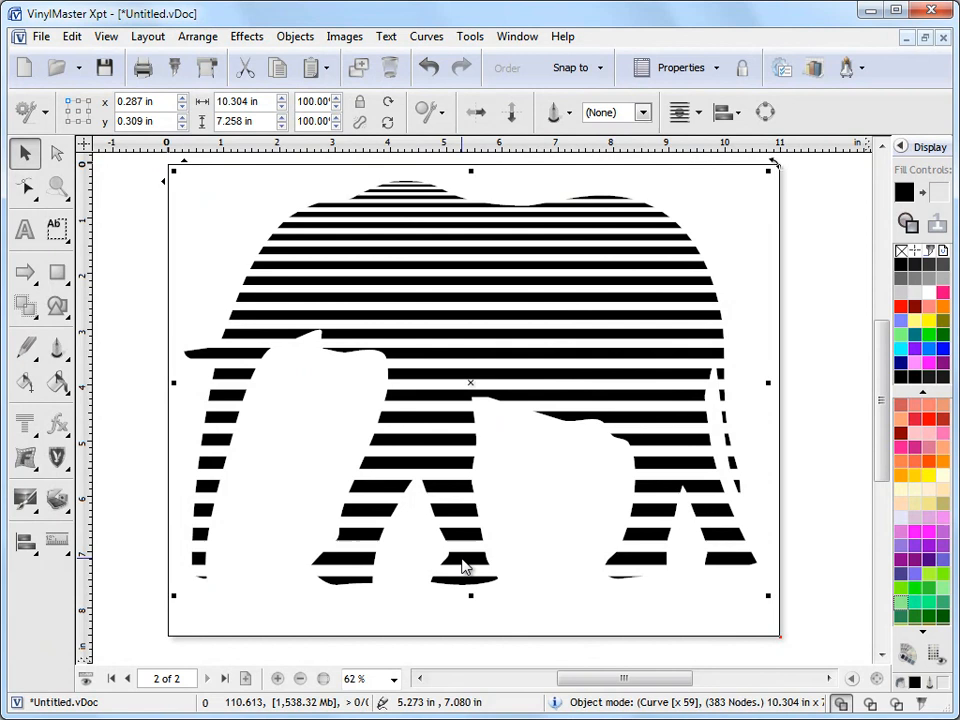
mouse_move(700, 310)
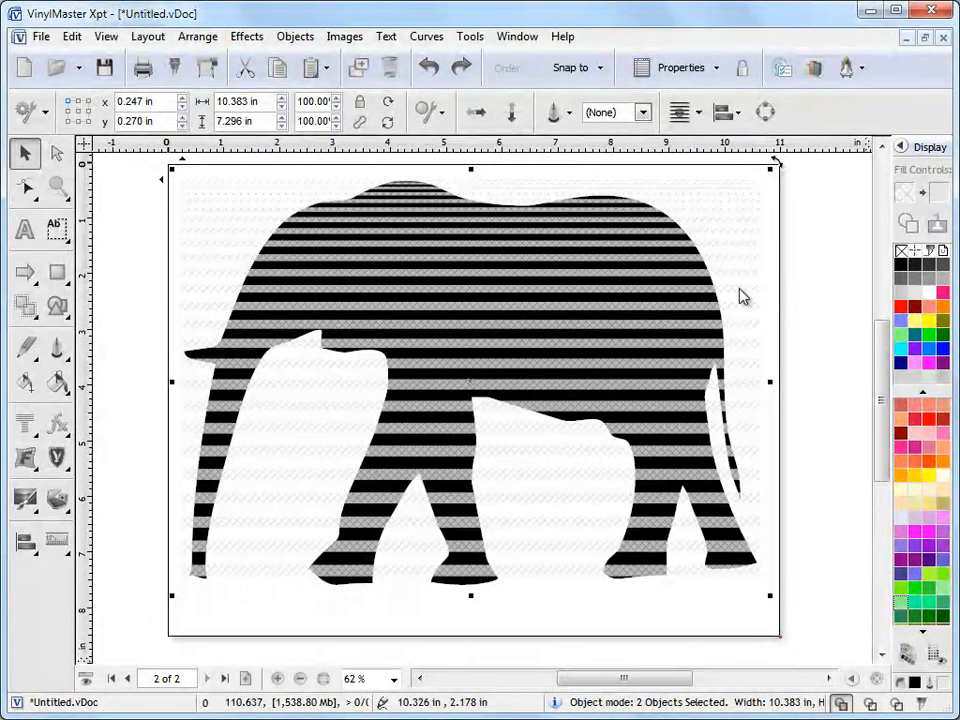
mouse_move(408, 316)
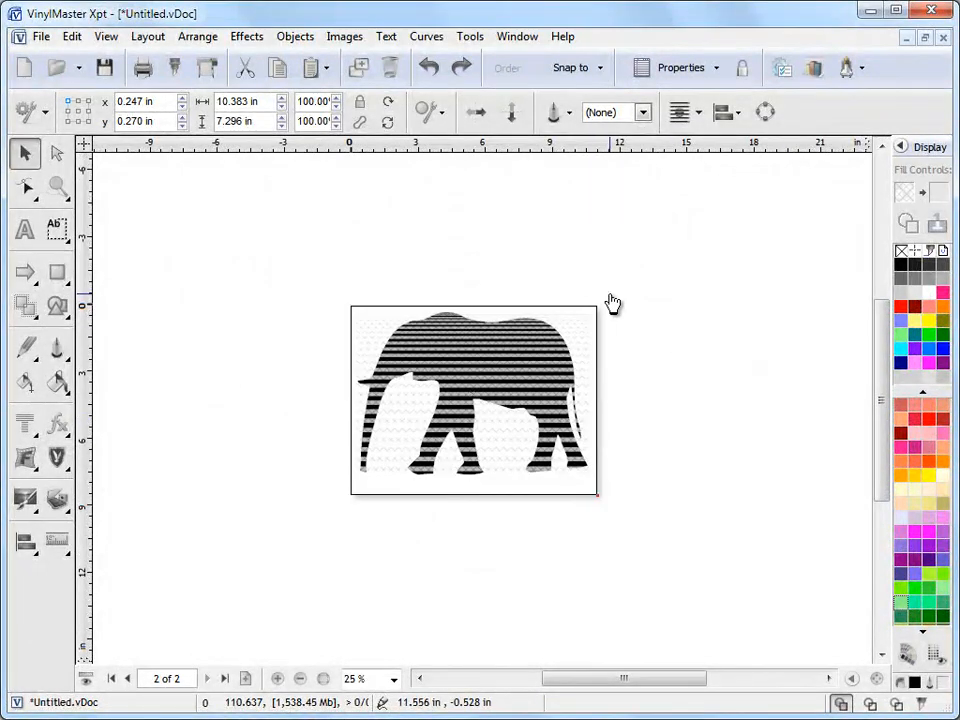
Rotate the stripe clip group 45° and enlarge it to span the whole elephant
click(470, 400)
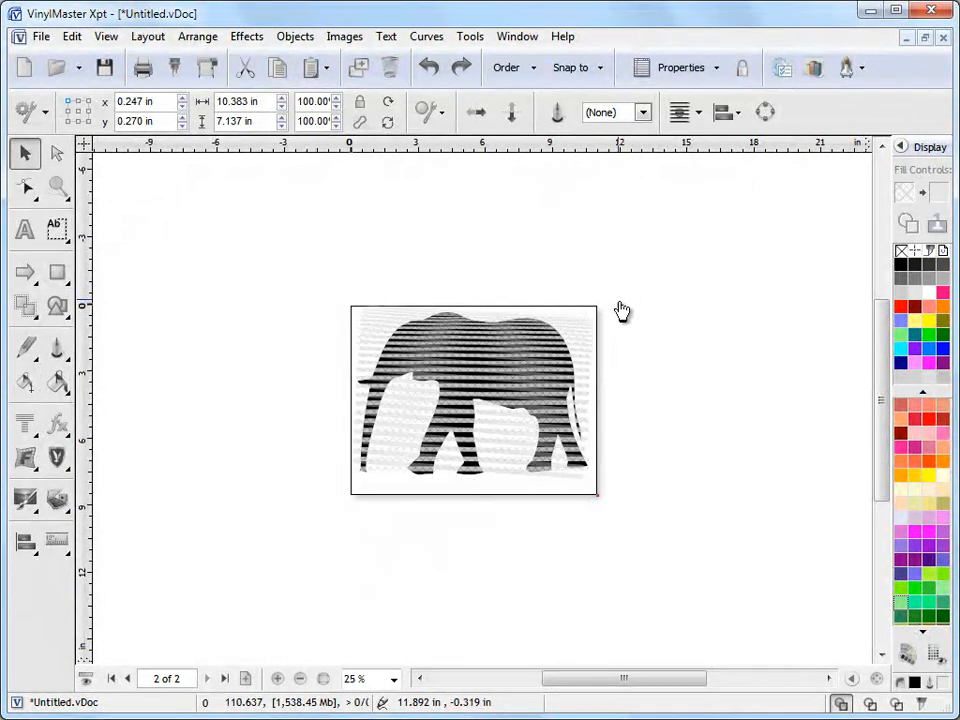
click(472, 400)
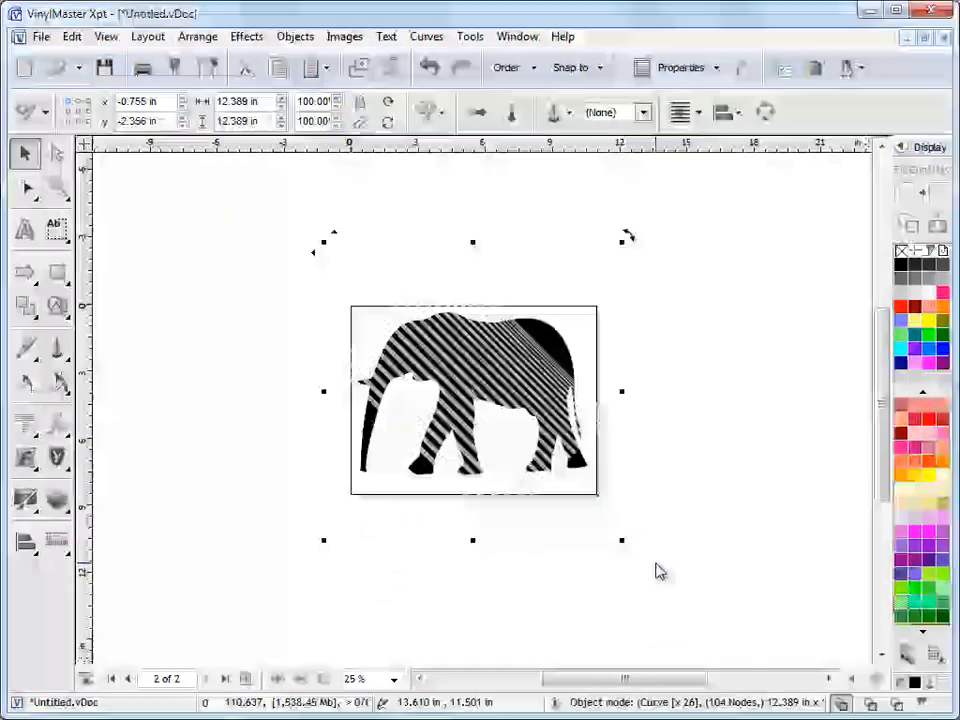
drag(620, 540, 678, 568)
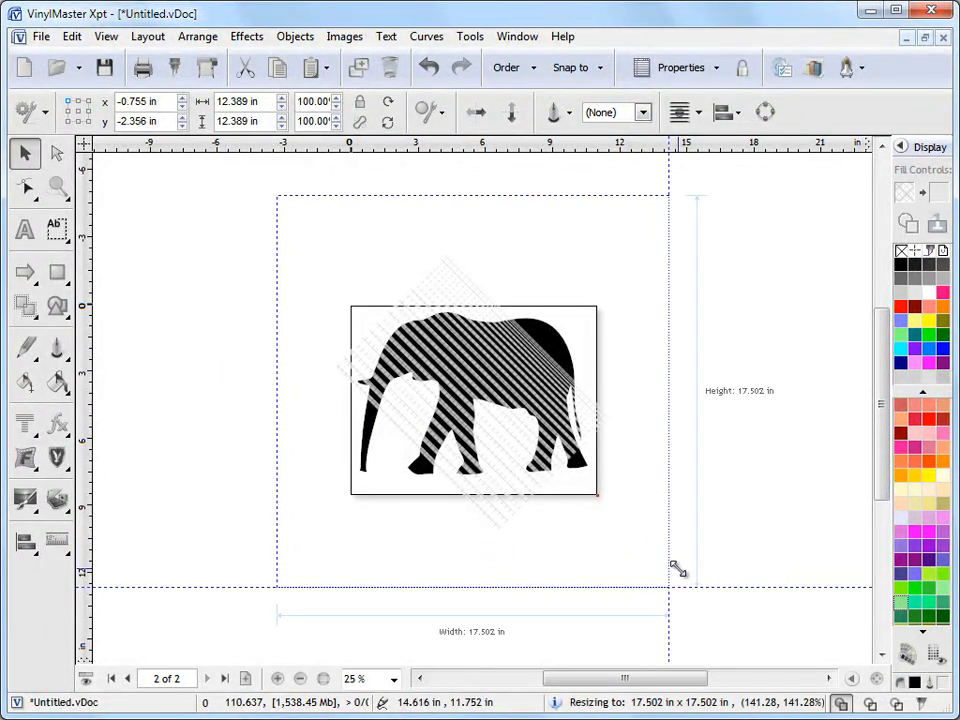
drag(678, 568, 740, 628)
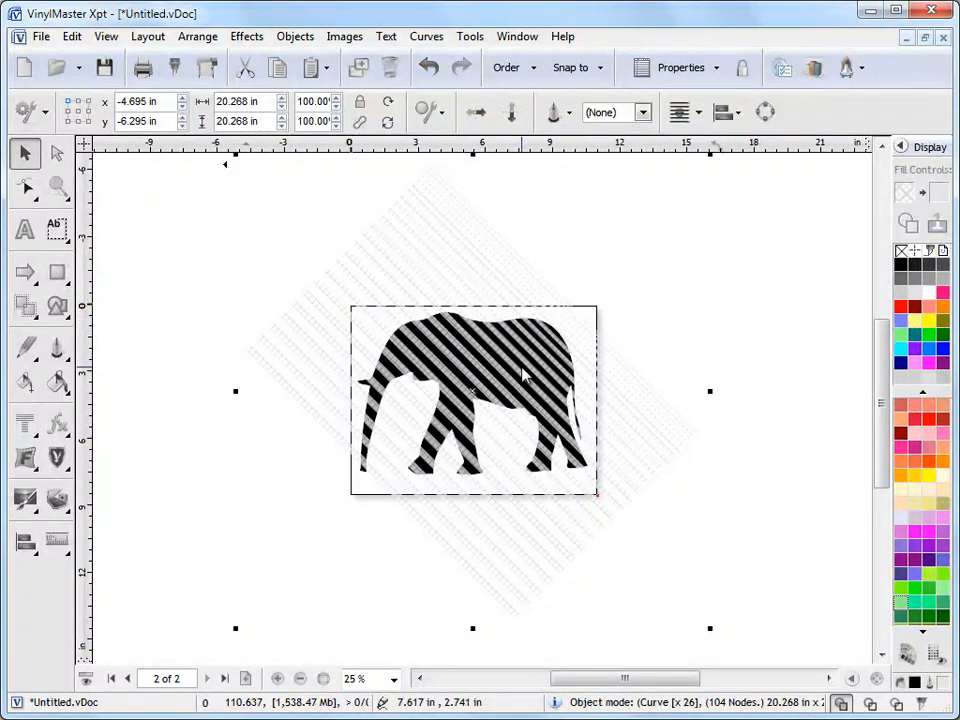
mouse_move(578, 328)
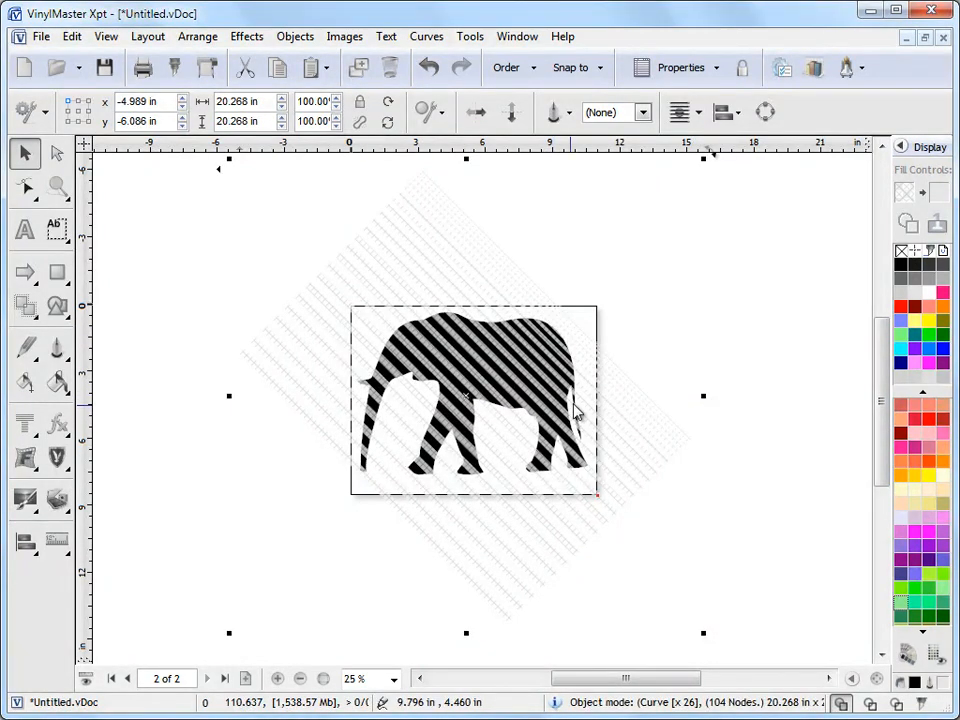
click(72, 36)
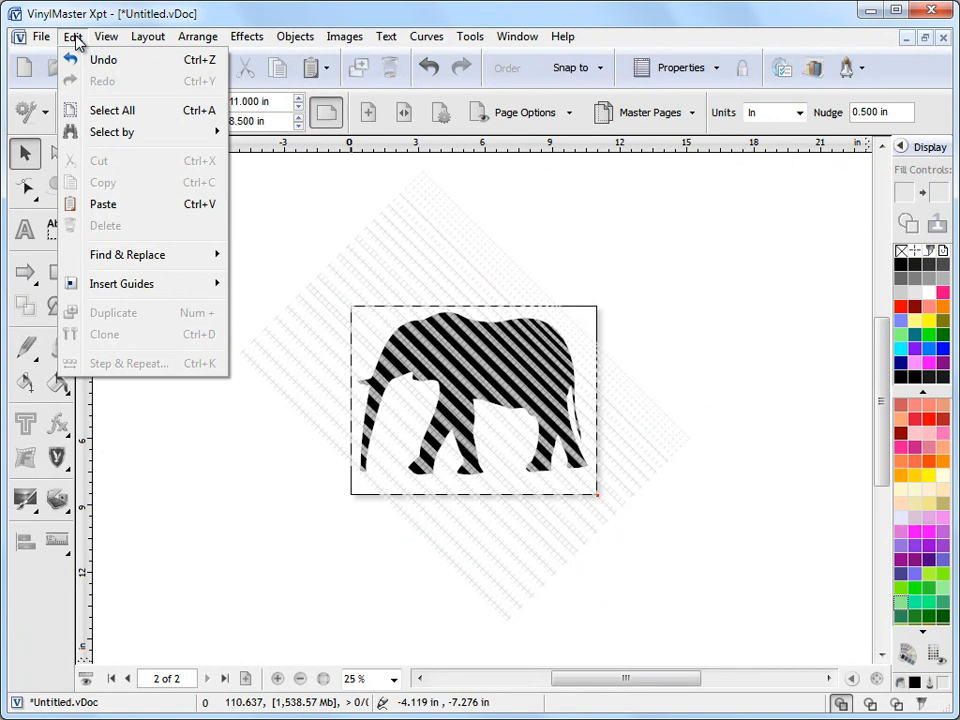
click(112, 110)
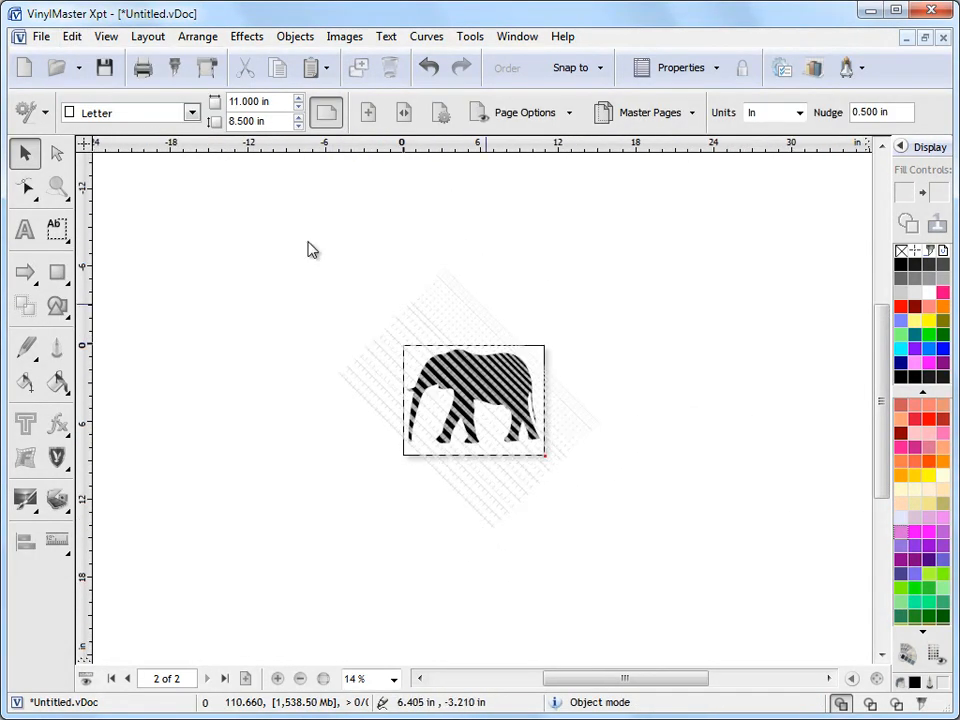
click(472, 400)
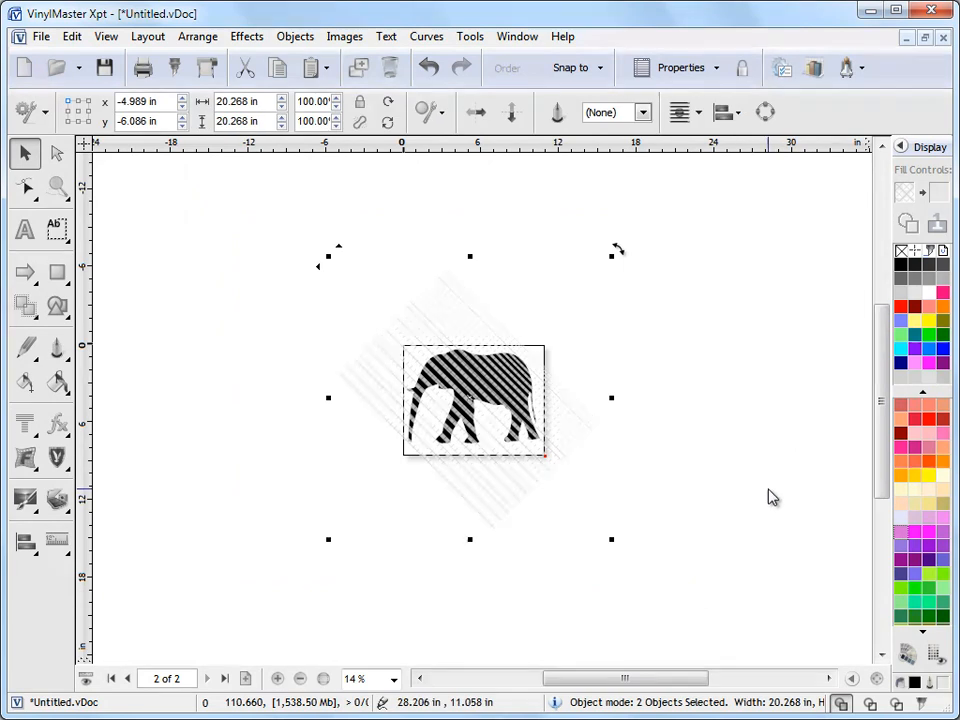
click(276, 678)
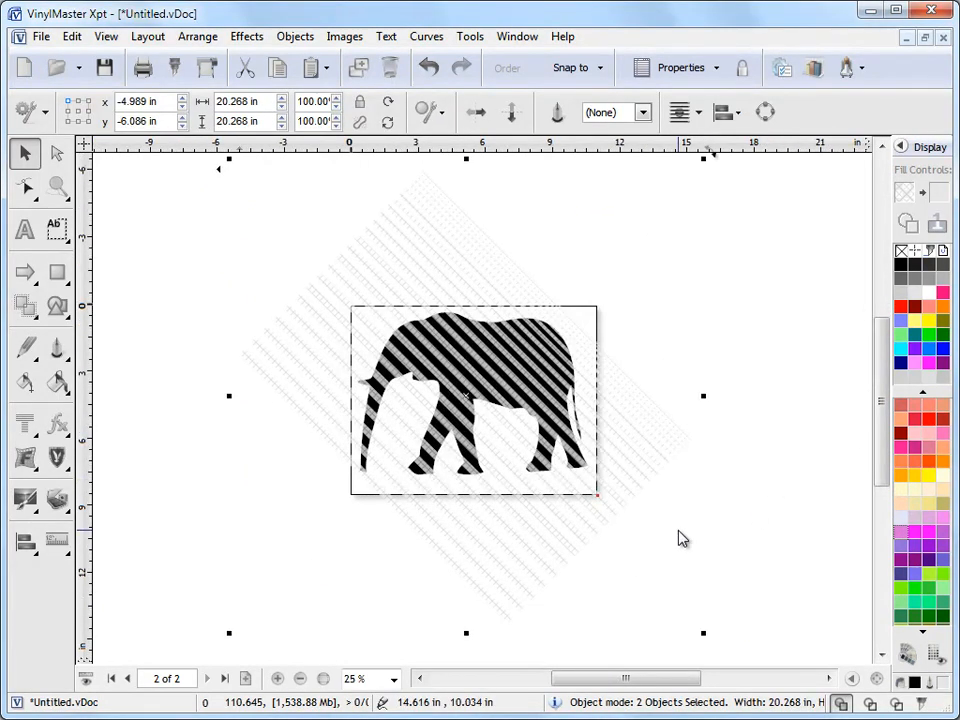
mouse_move(220, 370)
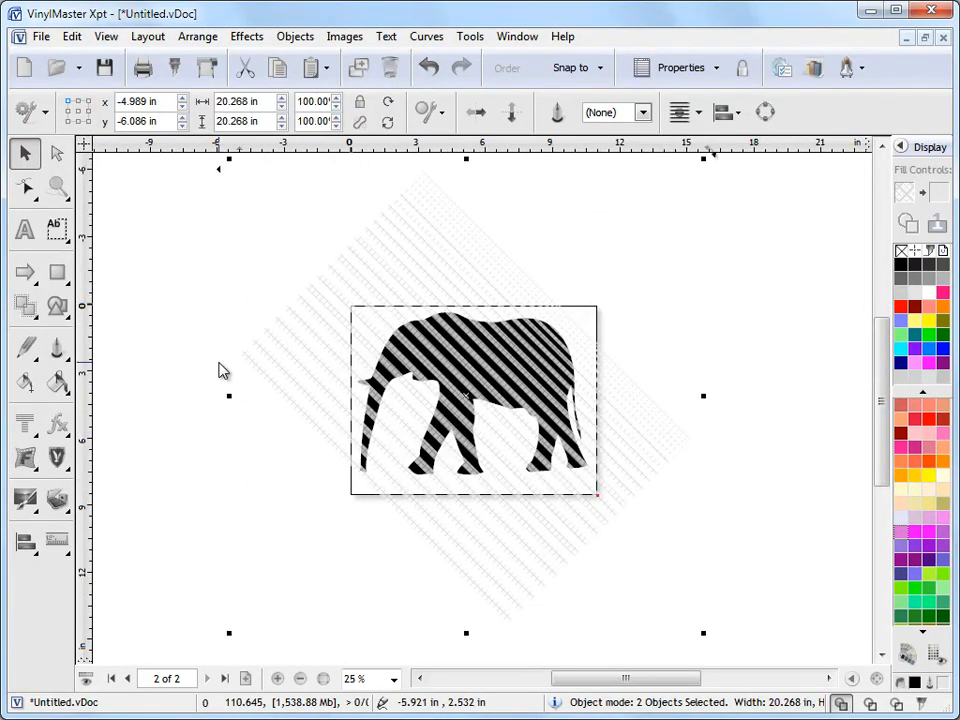
click(24, 304)
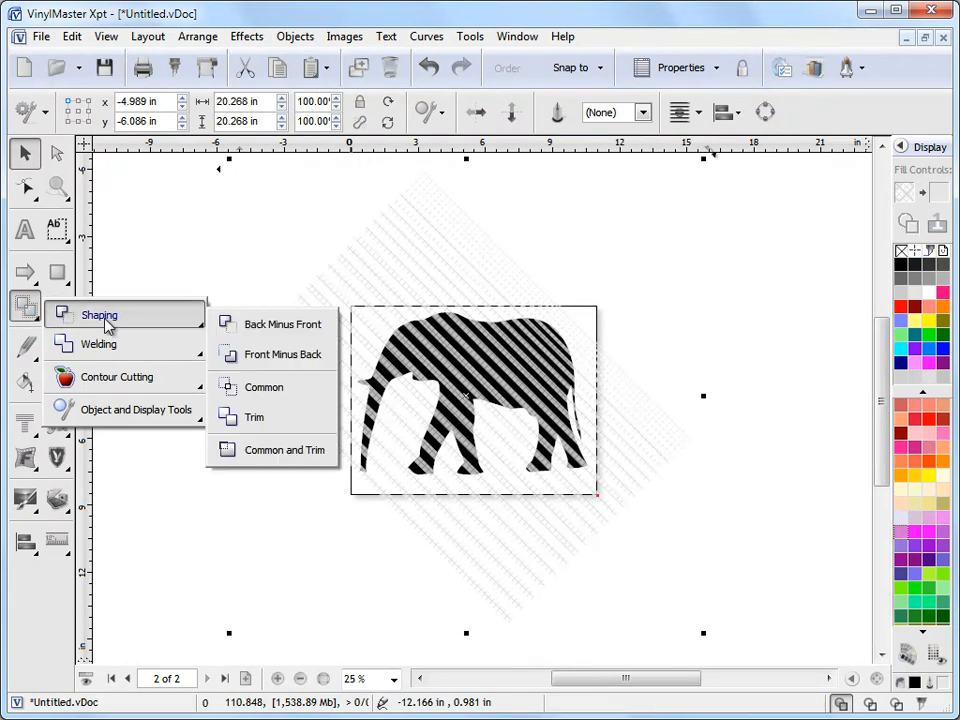
mouse_move(284, 324)
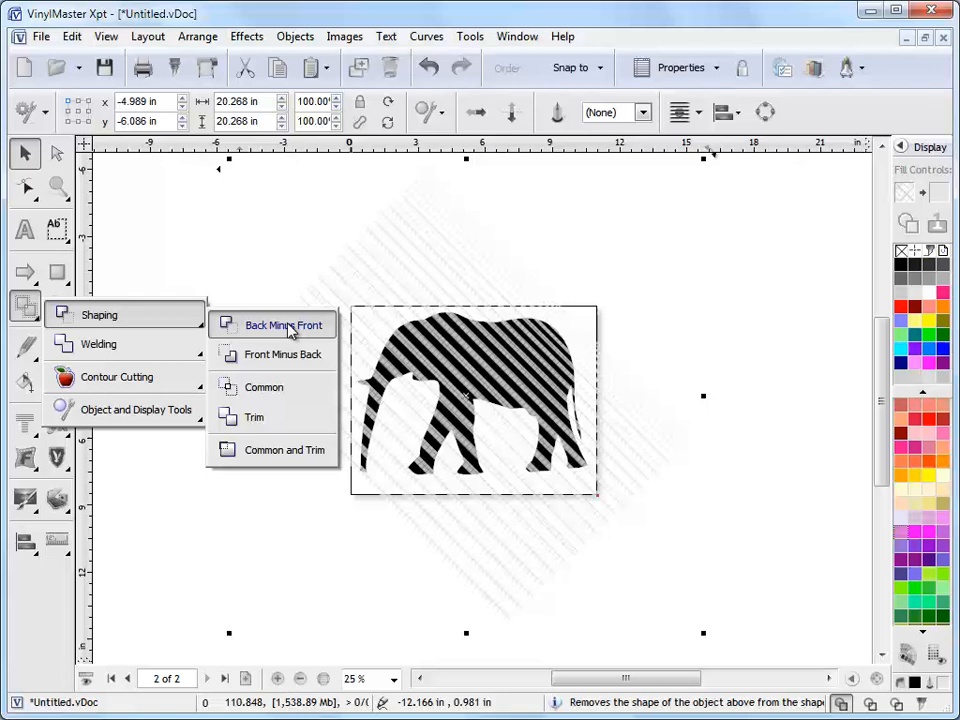
click(284, 324)
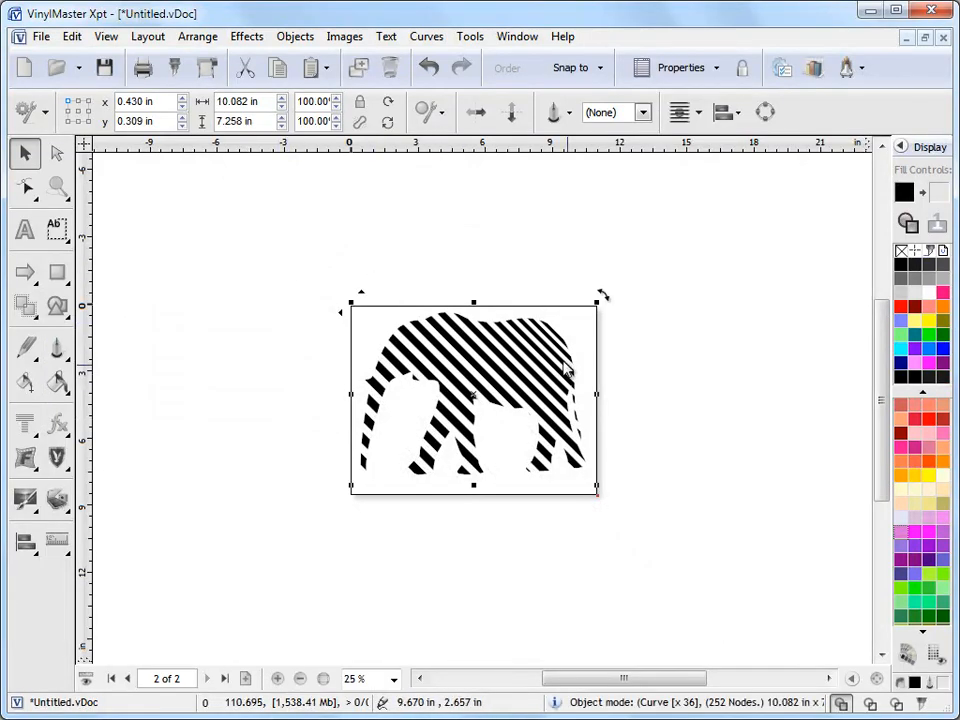
mouse_move(544, 572)
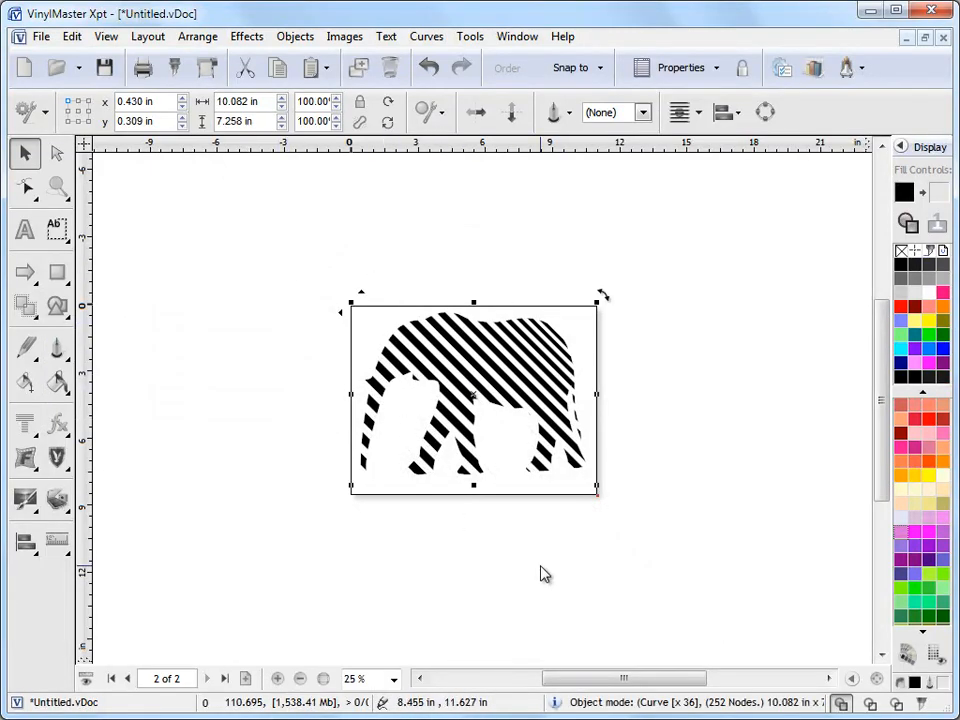
click(428, 68)
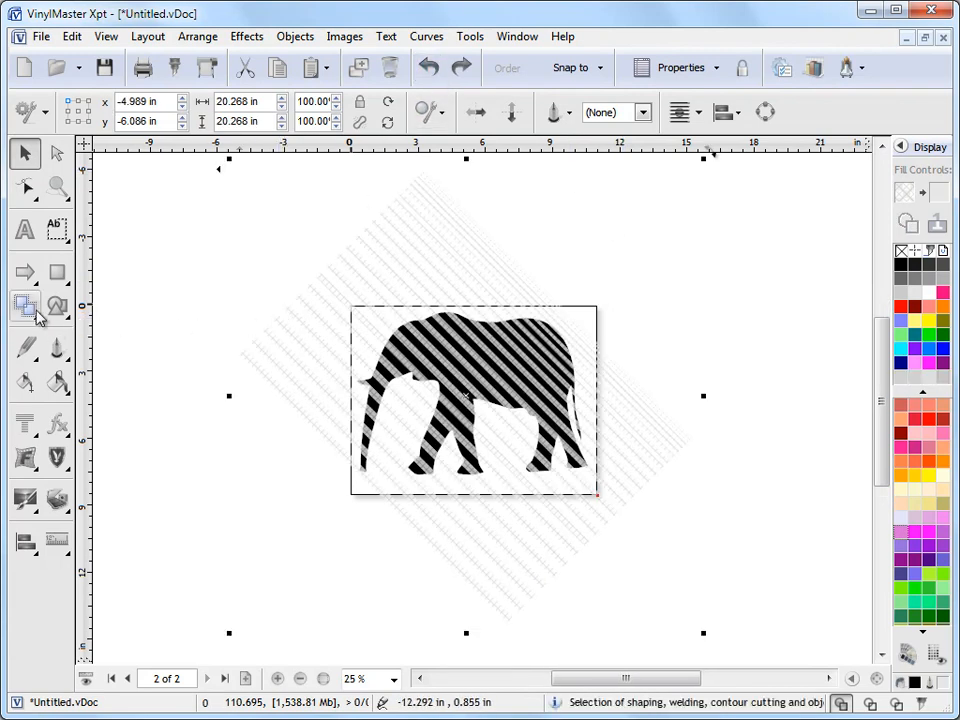
Apply Shaping Front Minus Back to the elephant and diagonal stripes
click(24, 308)
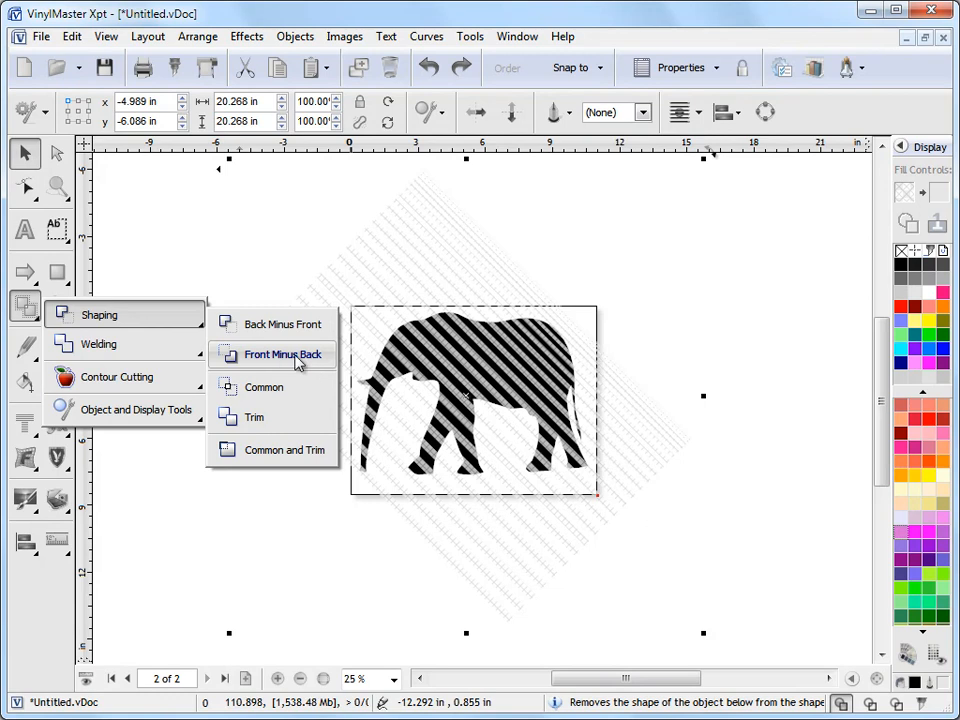
click(282, 354)
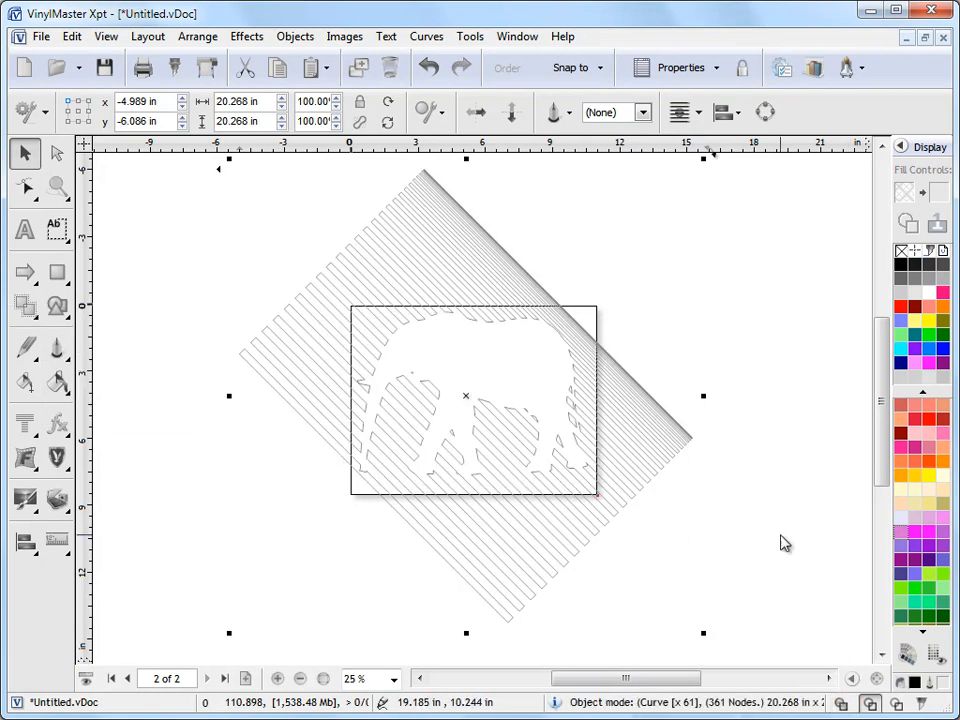
mouse_move(736, 508)
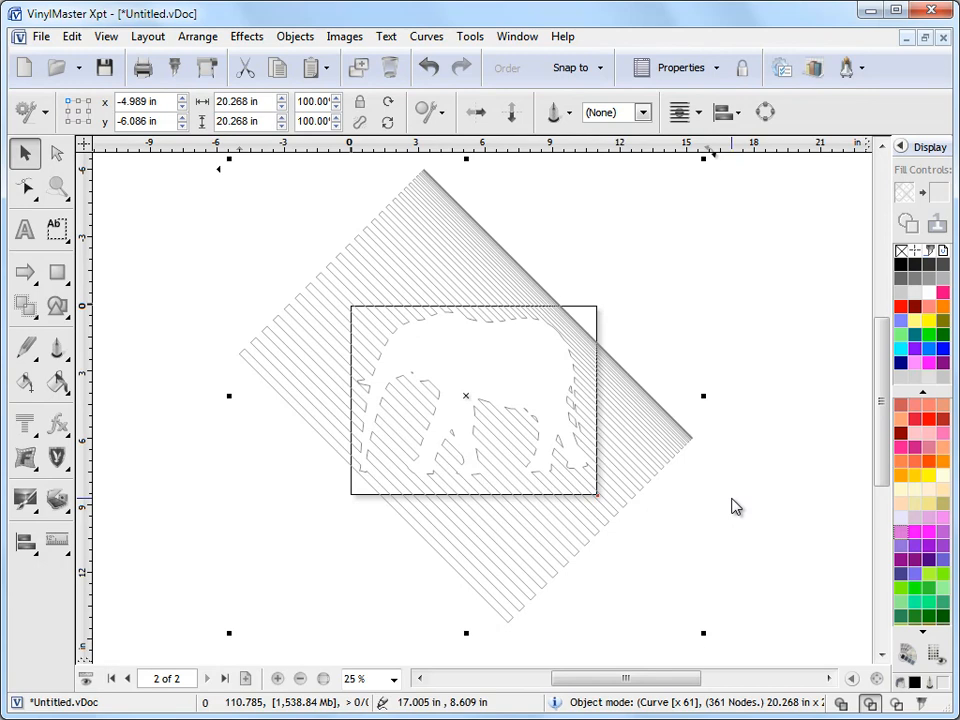
mouse_move(428, 68)
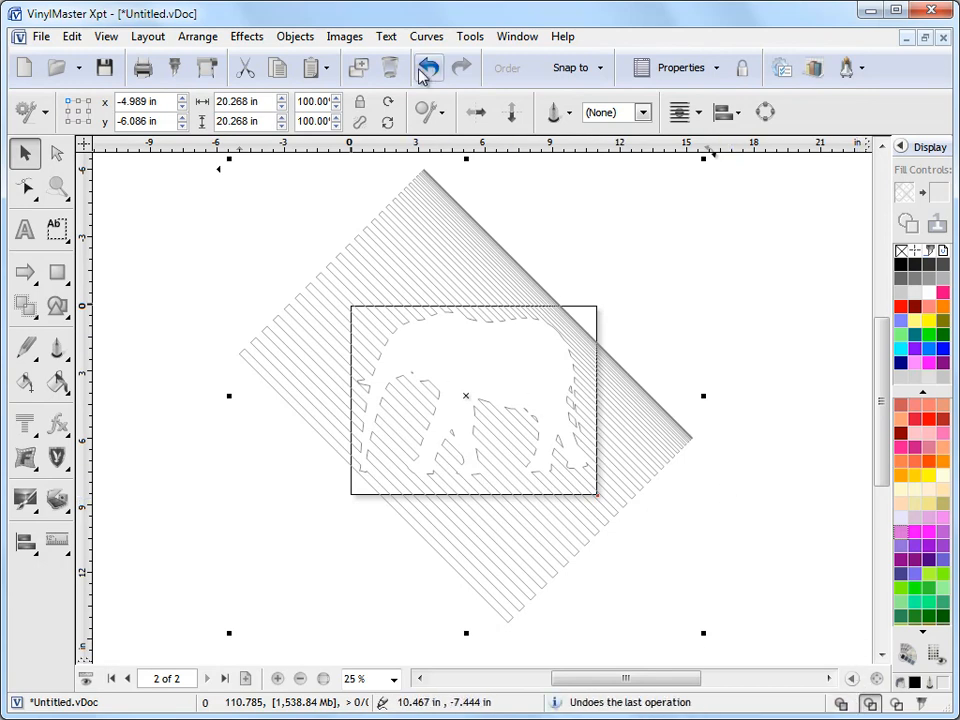
Undo the shaping and stripe transforms and restart Create Stripes on the elephant
click(428, 68)
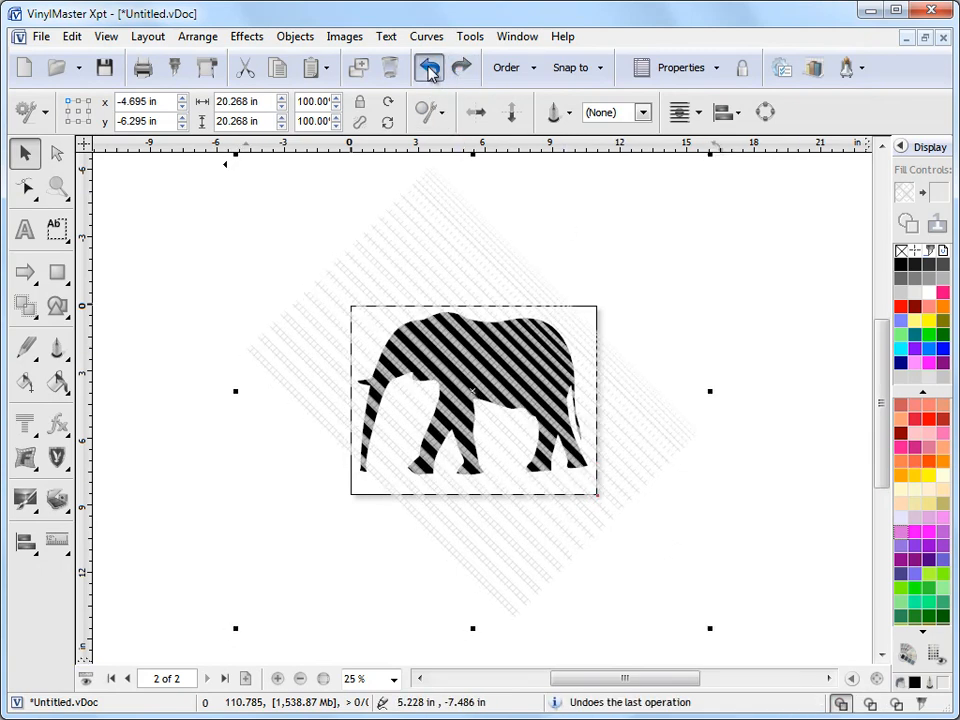
click(428, 68)
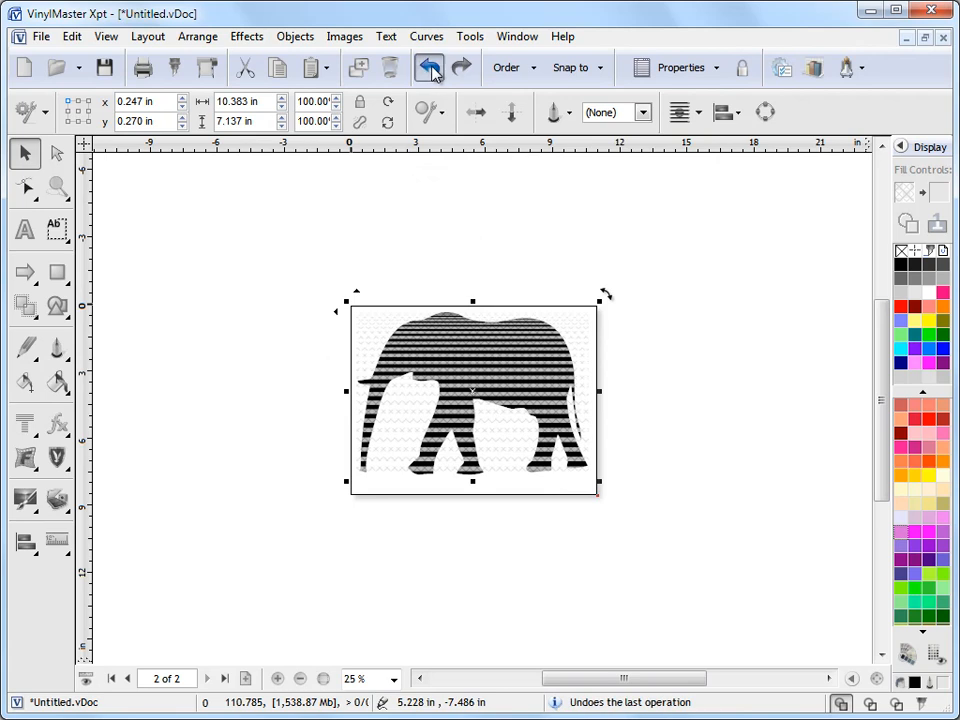
click(428, 68)
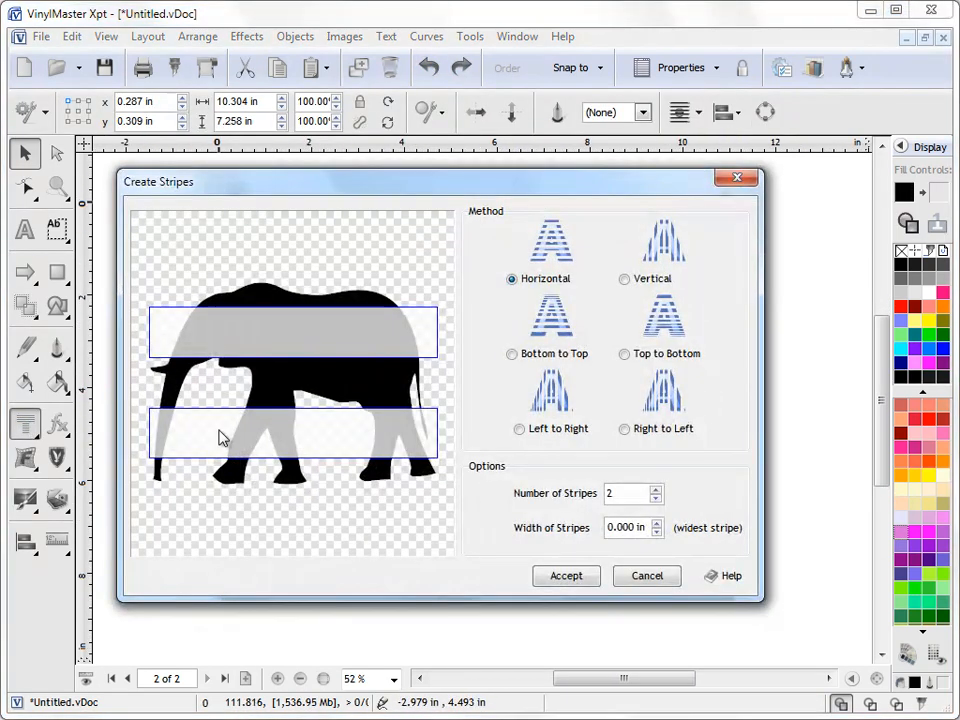
Clip the elephant with 10 left-to-right stripes, 1.000 in wide
click(624, 428)
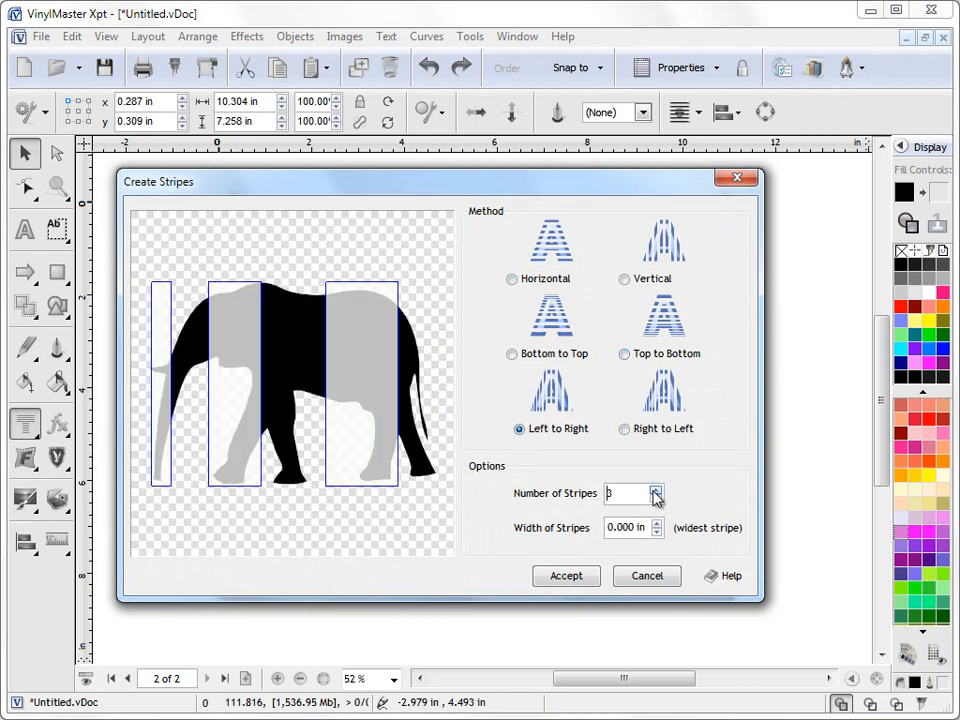
click(656, 488)
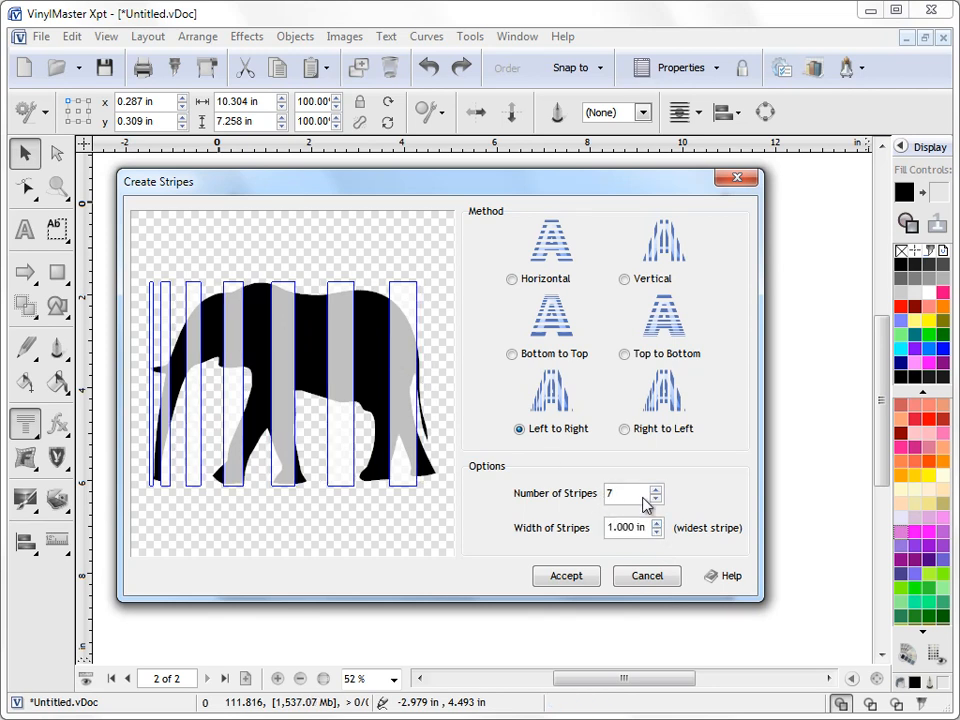
click(658, 488)
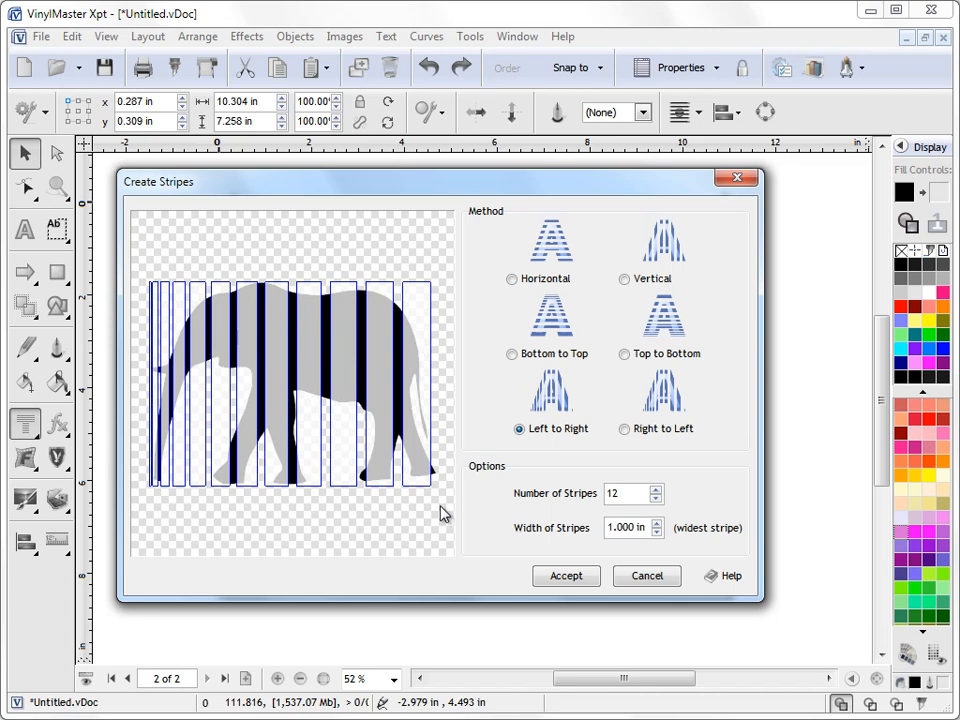
click(656, 498)
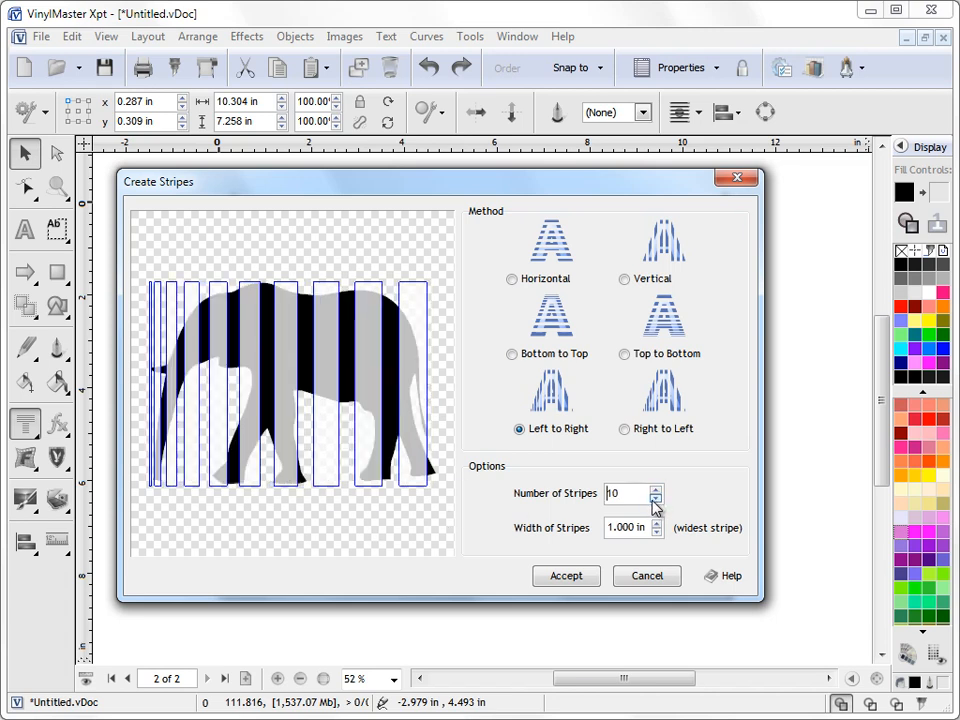
click(564, 576)
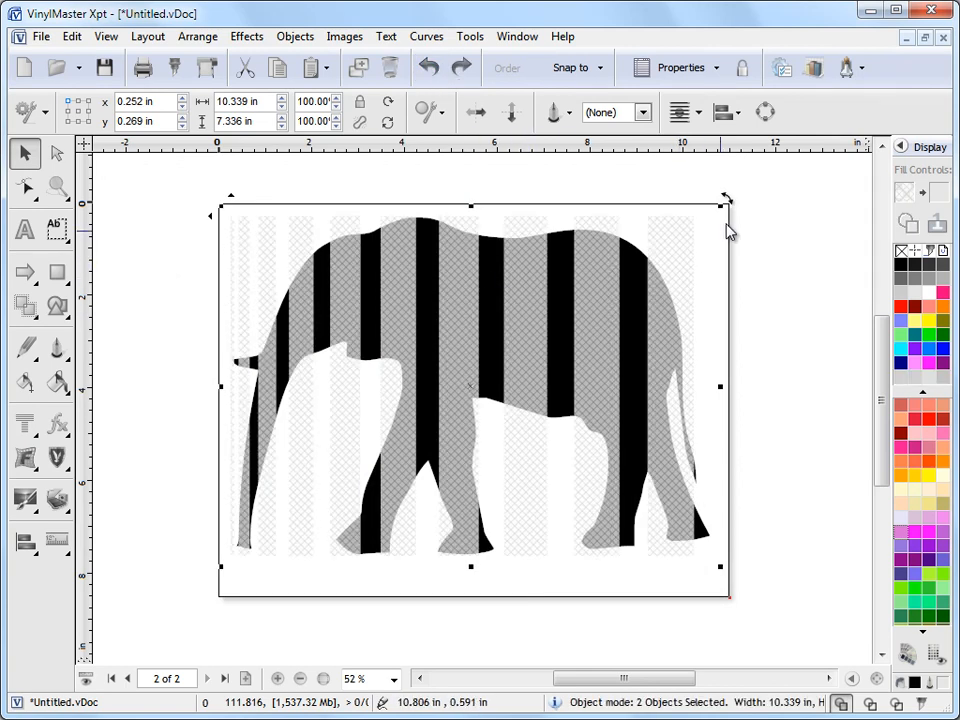
Slant the stripe group and apply Shaping Back Minus Front to cut the elephant into stripe pieces
drag(724, 196, 712, 206)
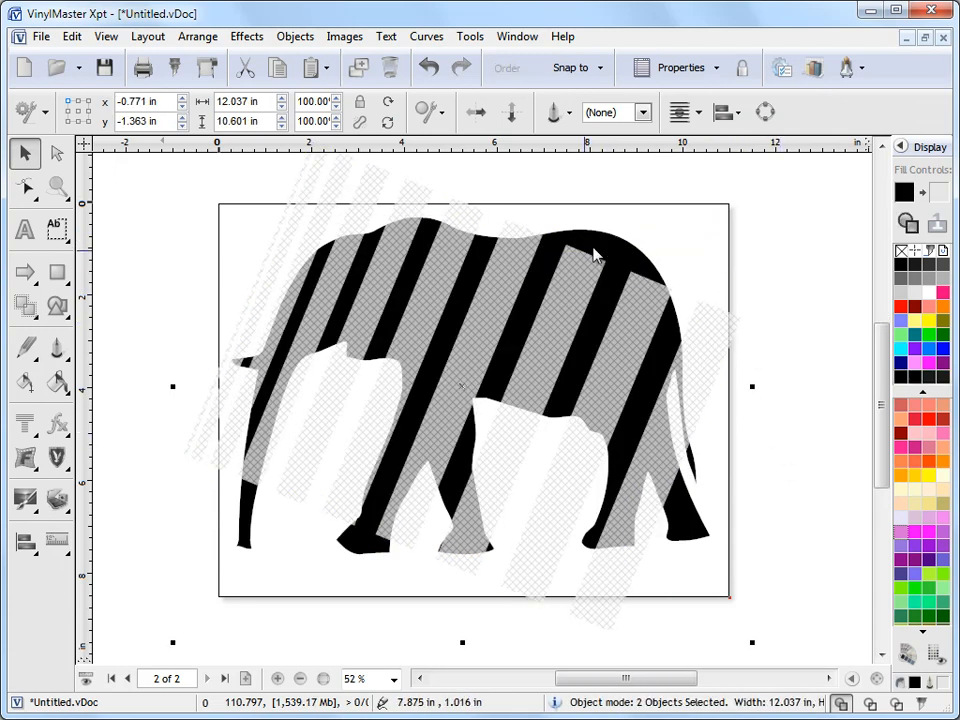
click(24, 304)
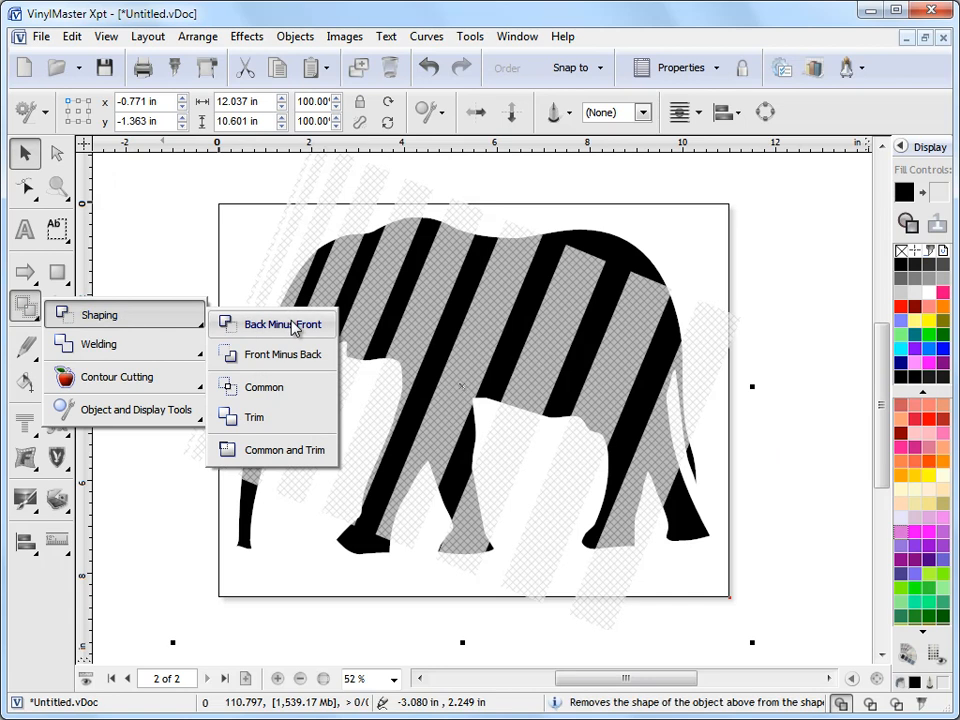
click(284, 324)
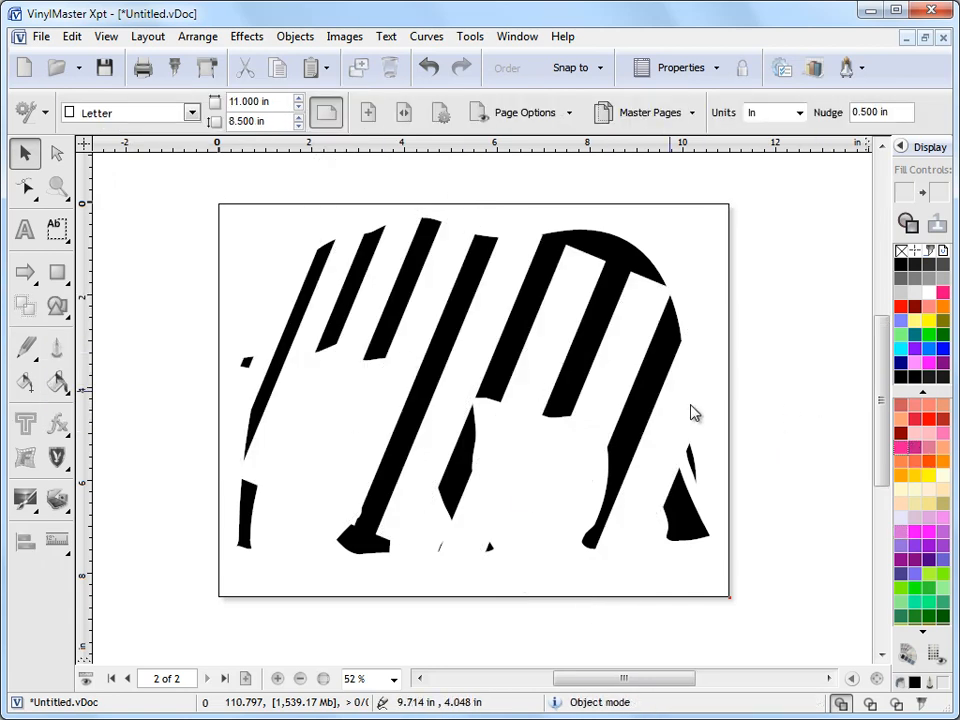
mouse_move(810, 624)
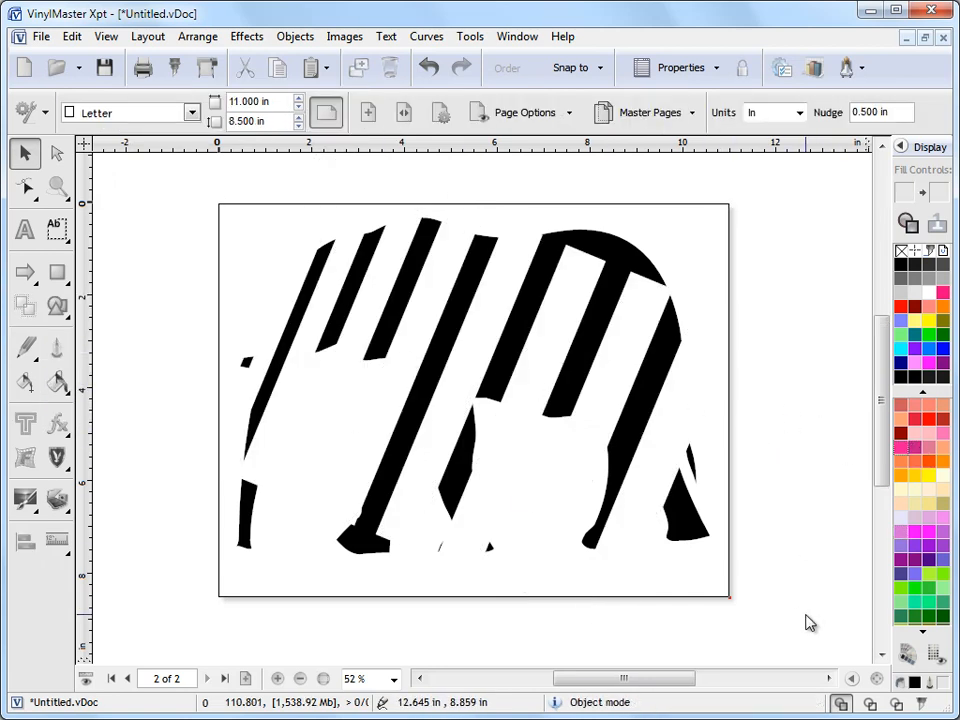